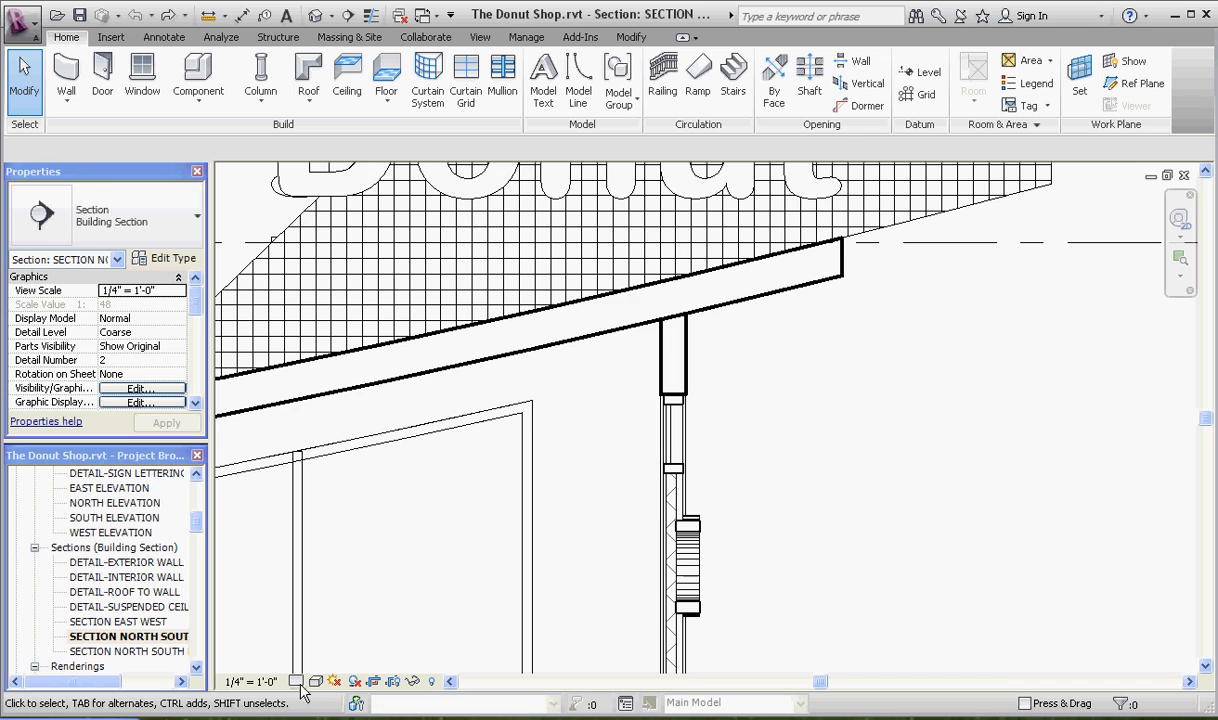
Step: Switch the north–south section to Fine detail and select the existing shingle roof
click(299, 681)
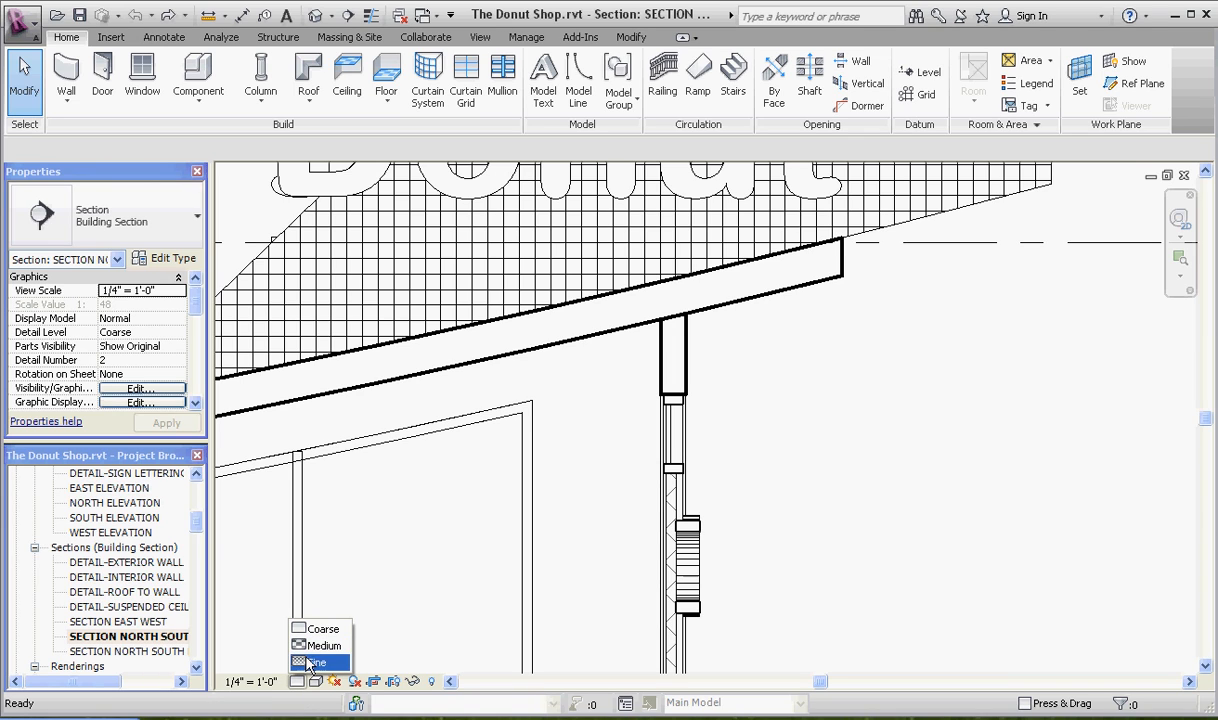
click(325, 645)
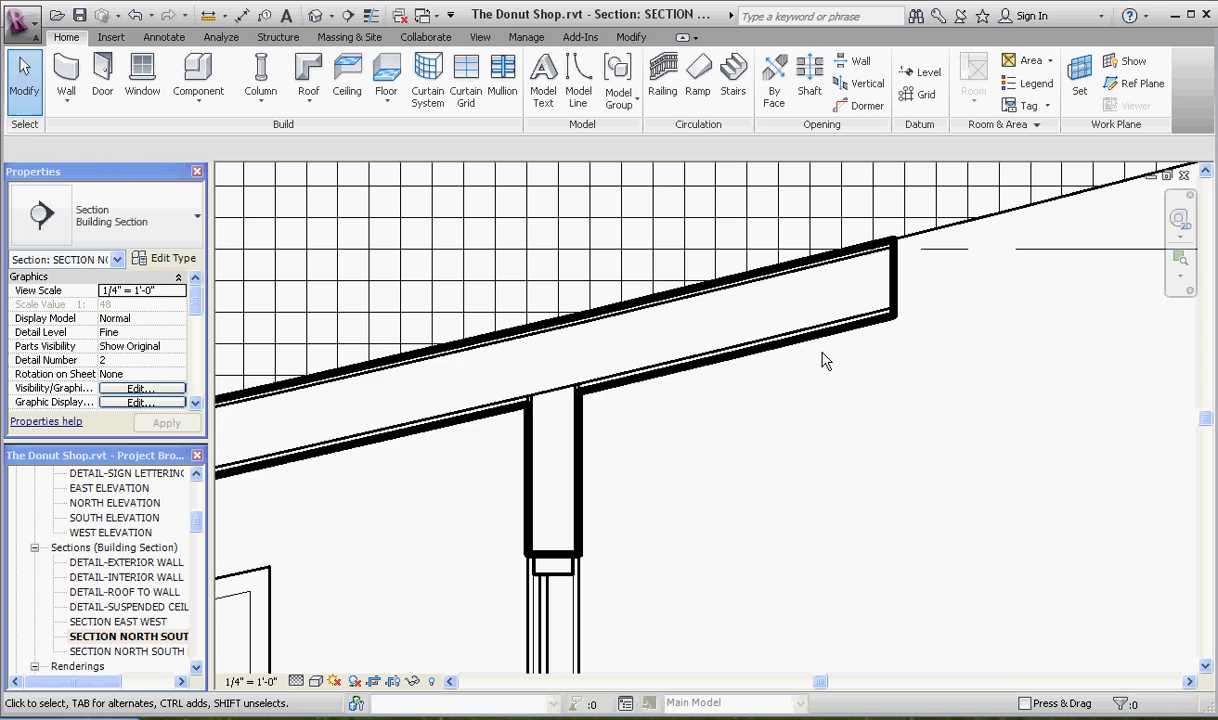
click(695, 360)
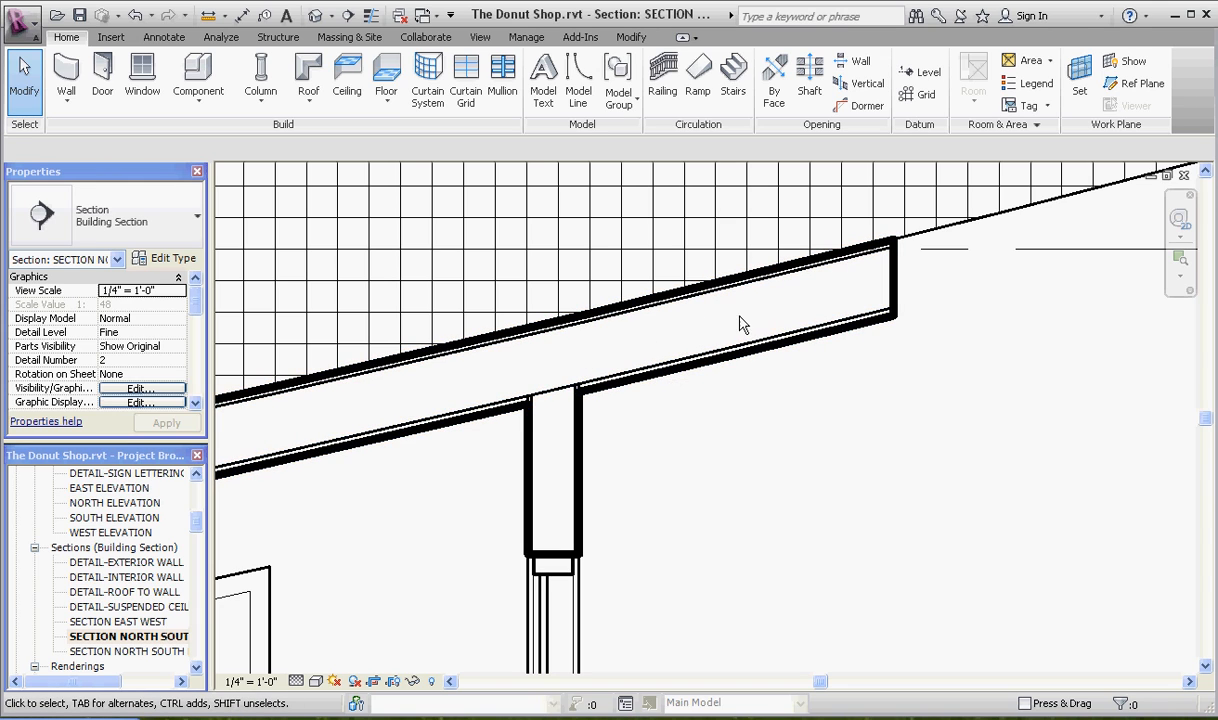
mouse_move(395, 418)
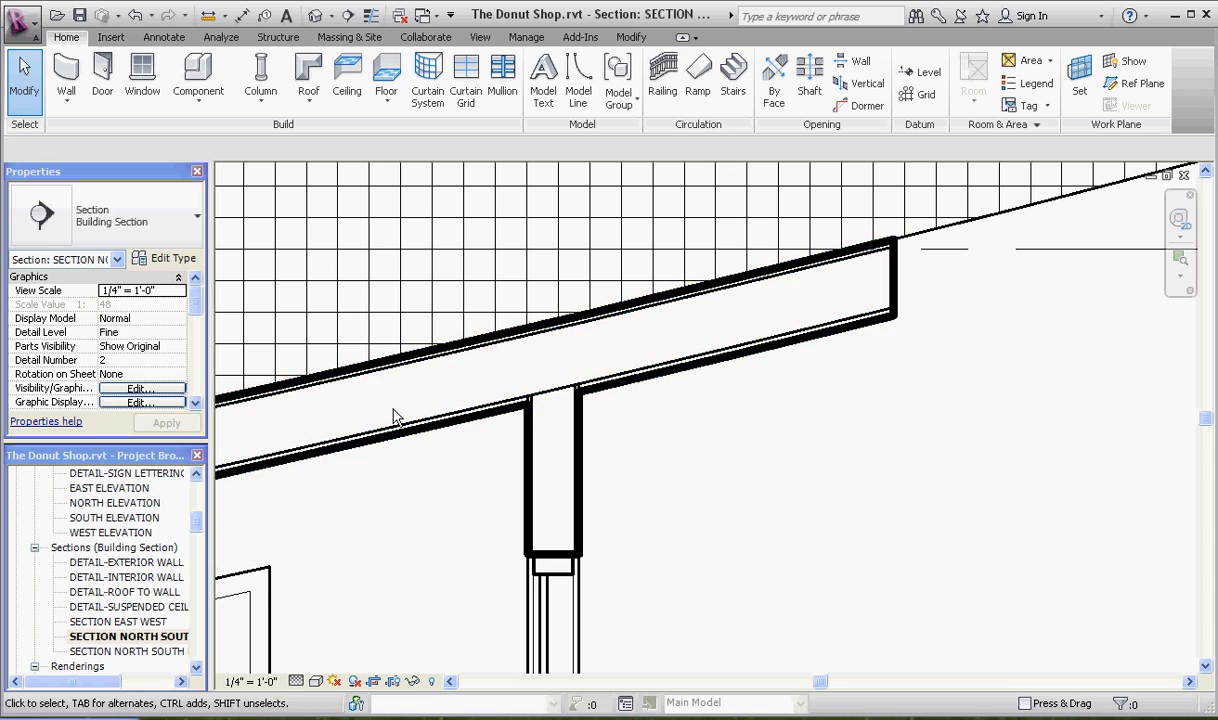
mouse_move(790, 368)
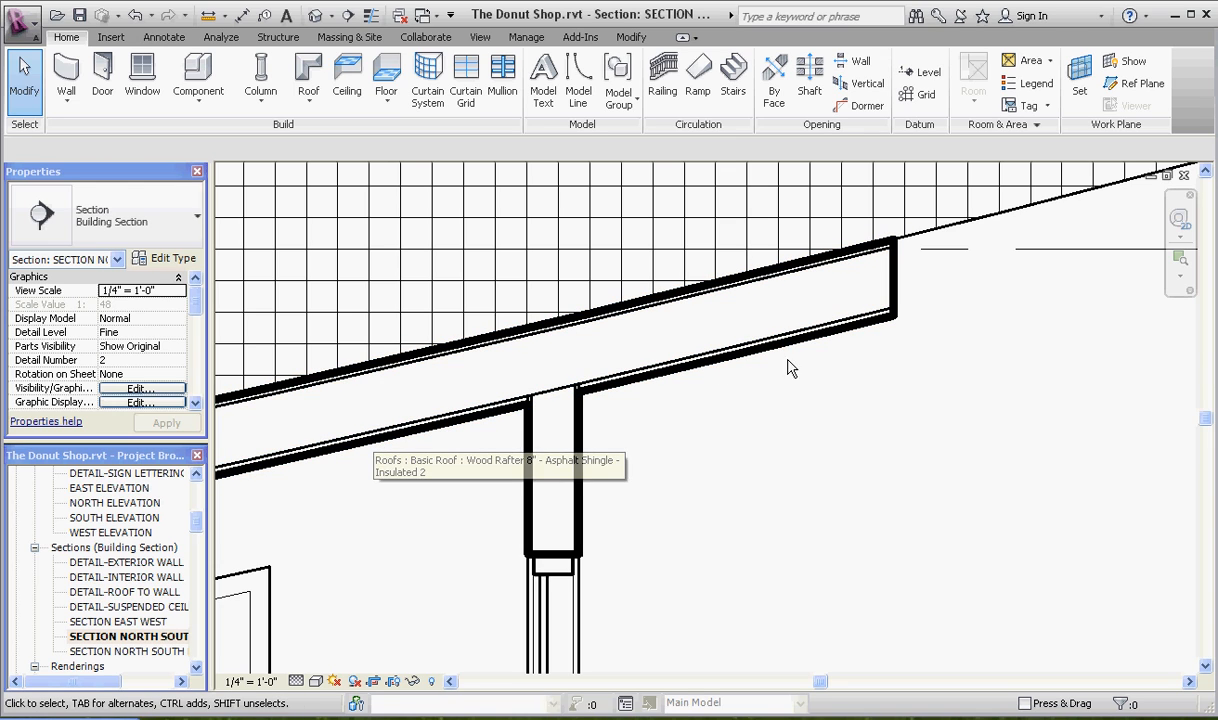
mouse_move(751, 411)
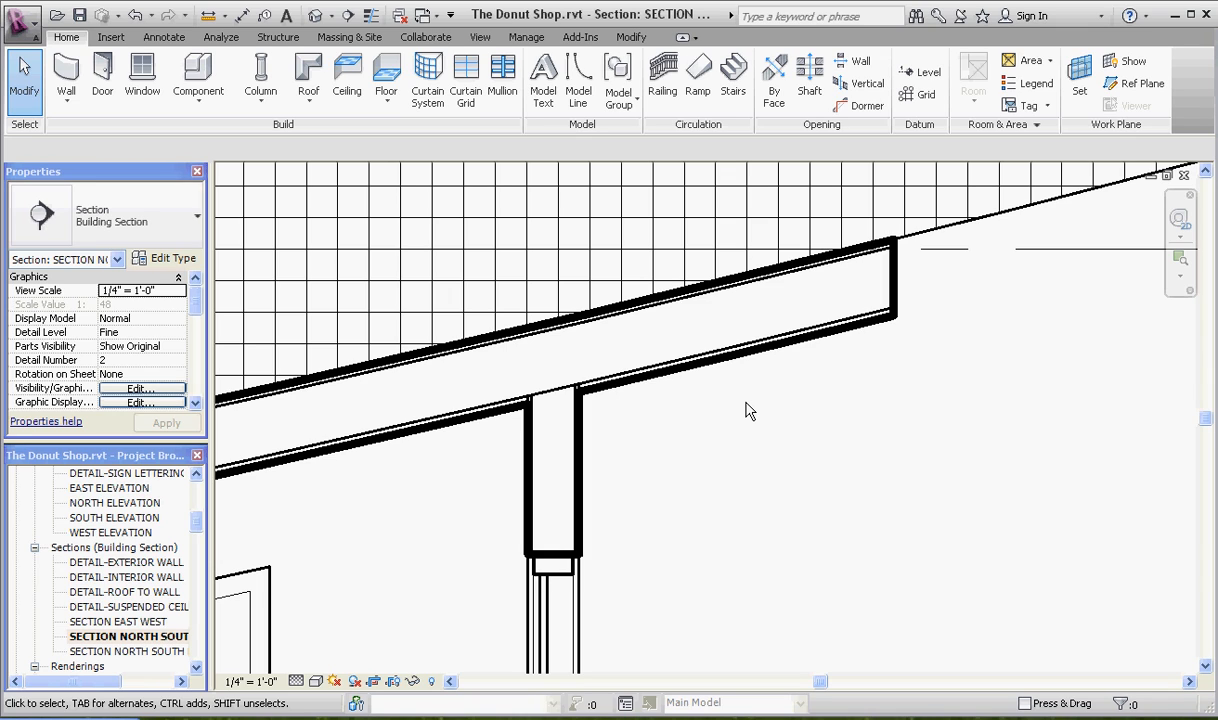
mouse_move(715, 386)
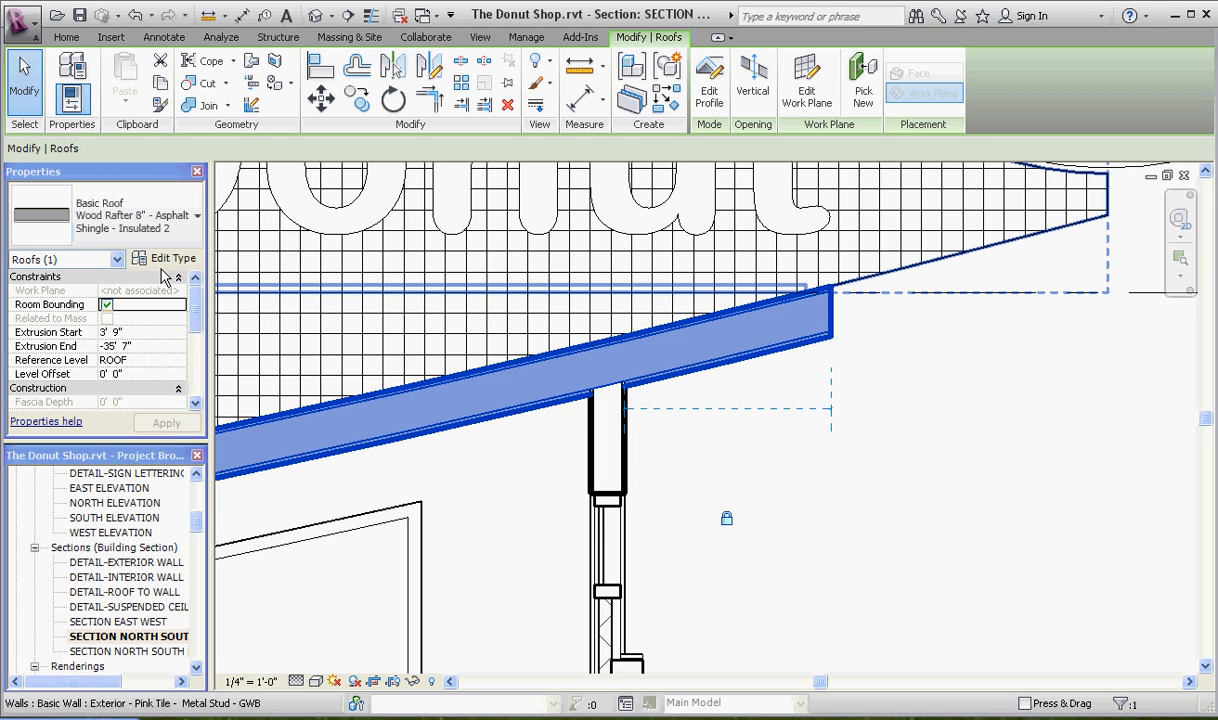
click(172, 258)
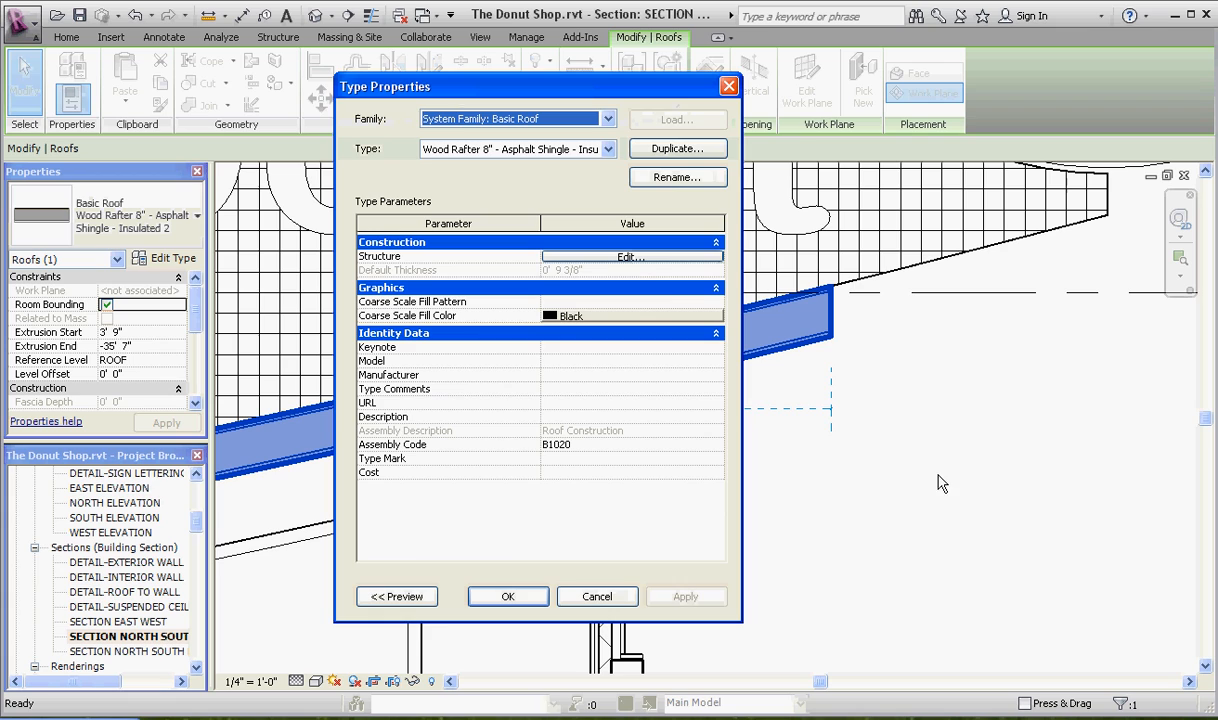
click(630, 257)
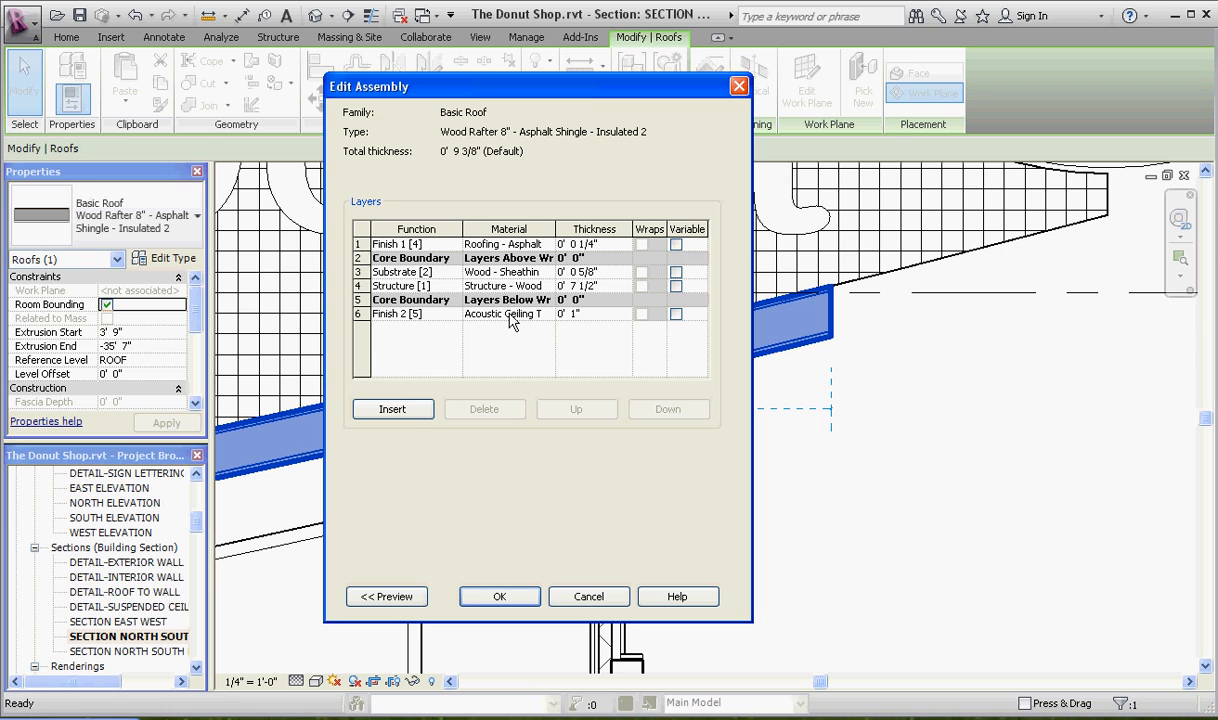
click(499, 596)
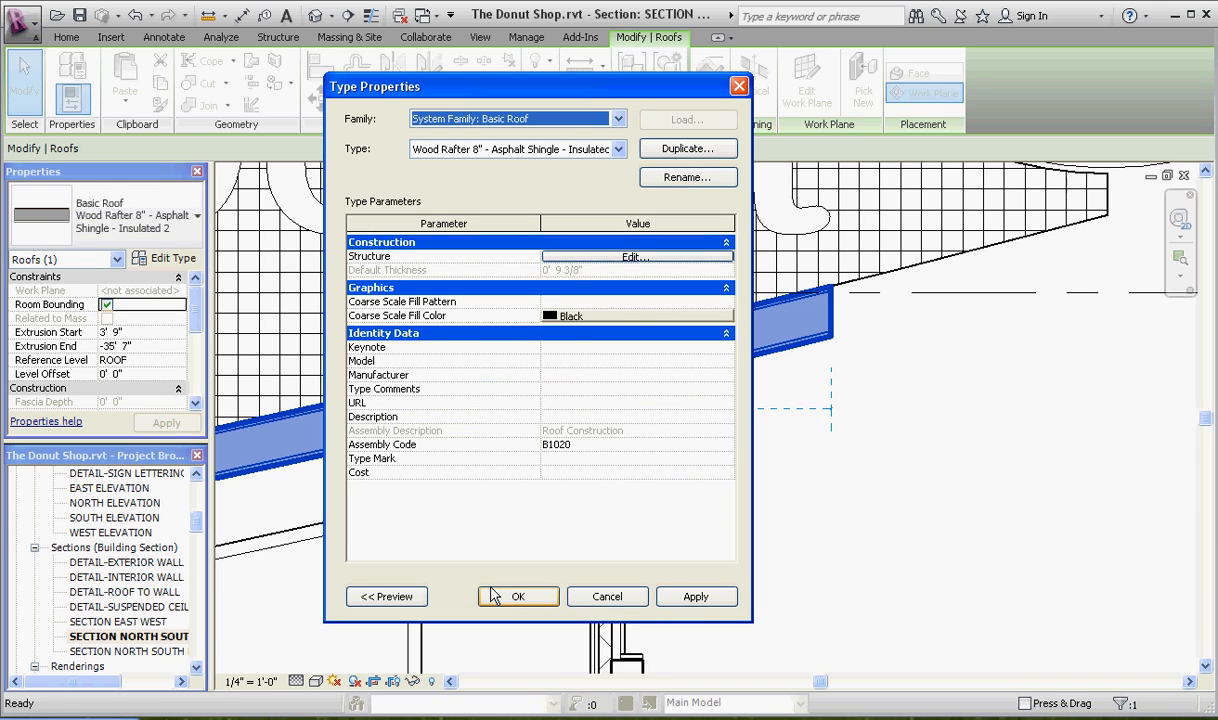
click(518, 596)
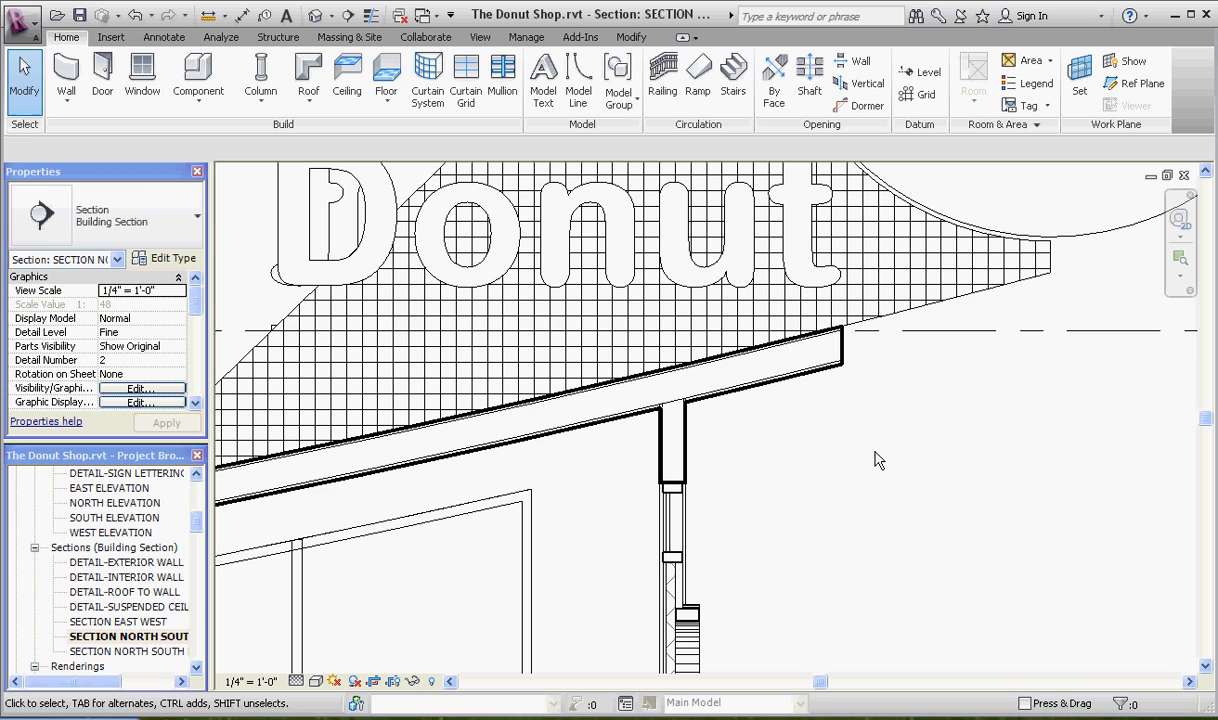
click(308, 78)
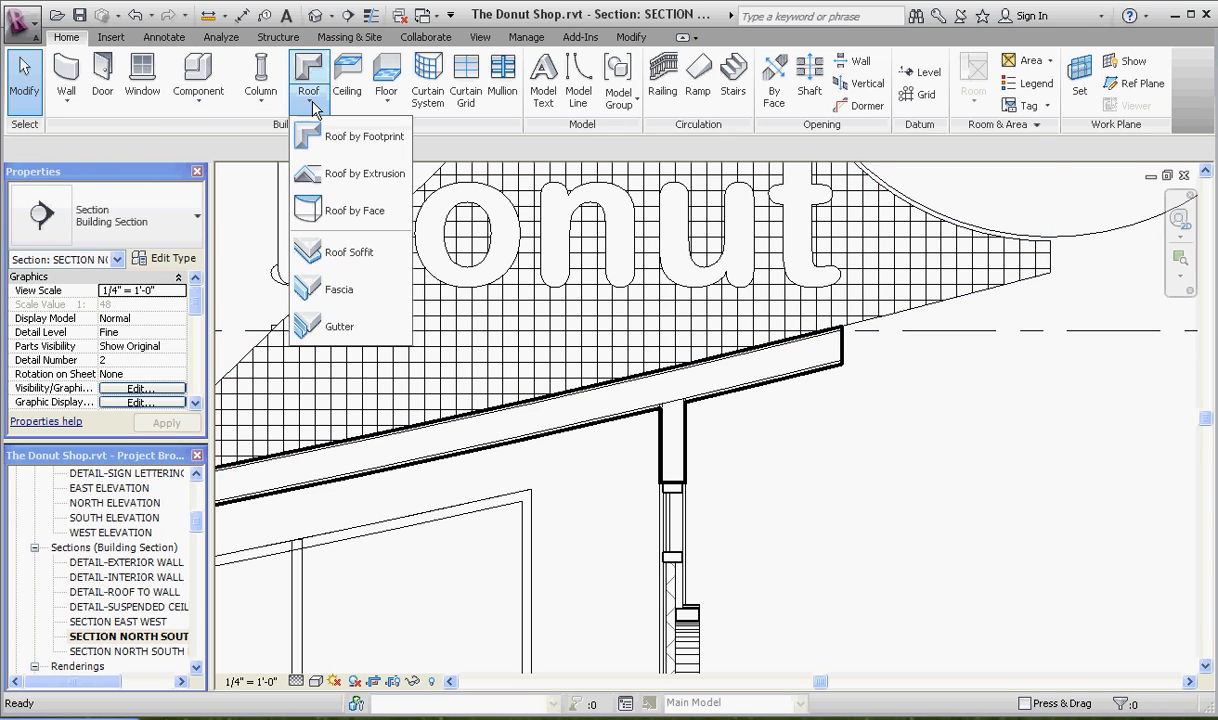
mouse_move(350, 173)
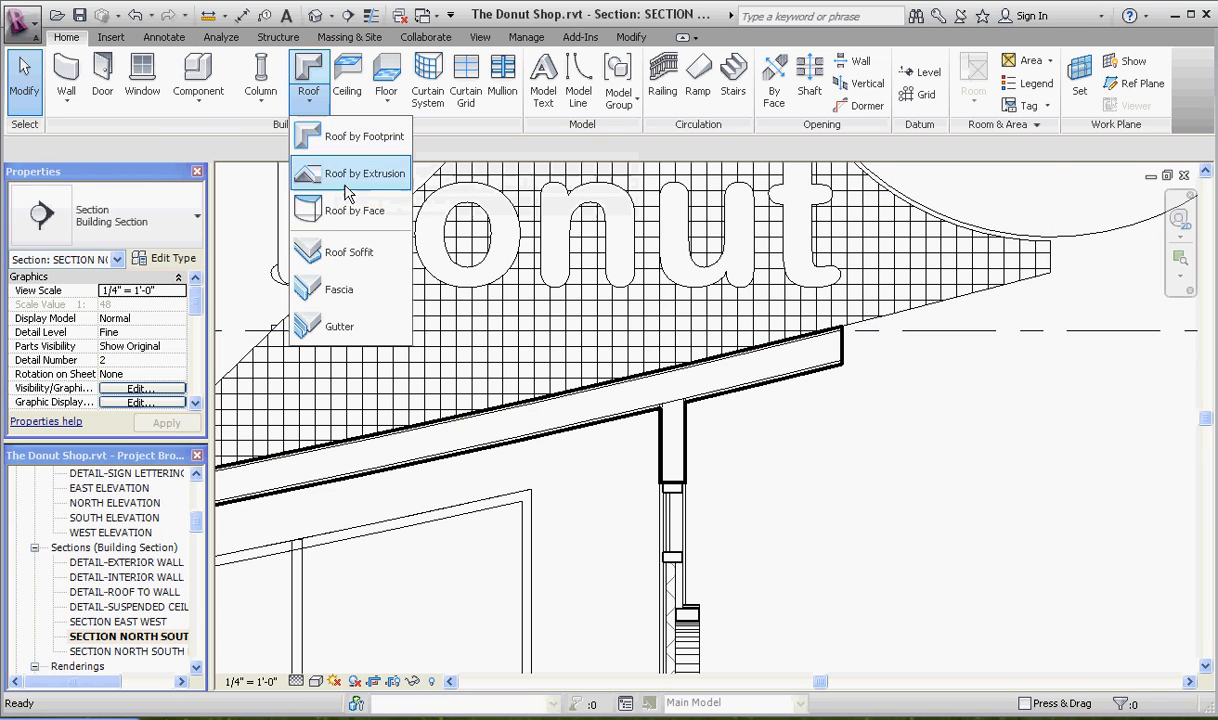
mouse_move(343, 135)
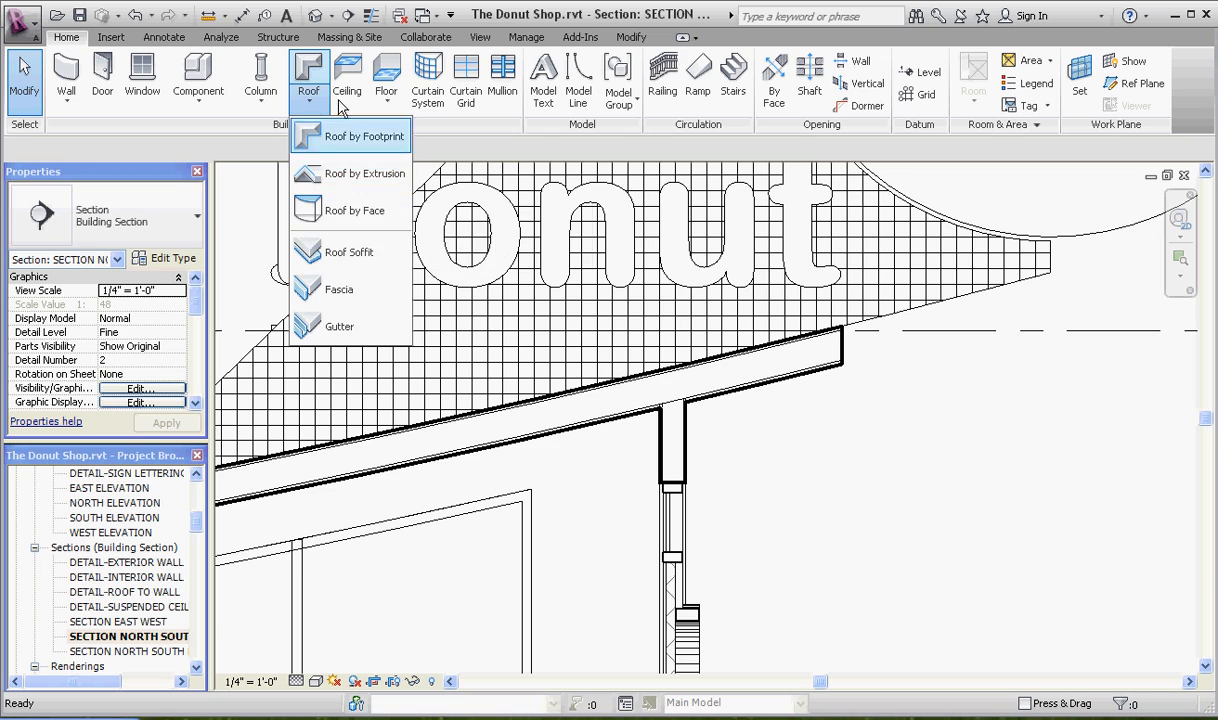
click(360, 135)
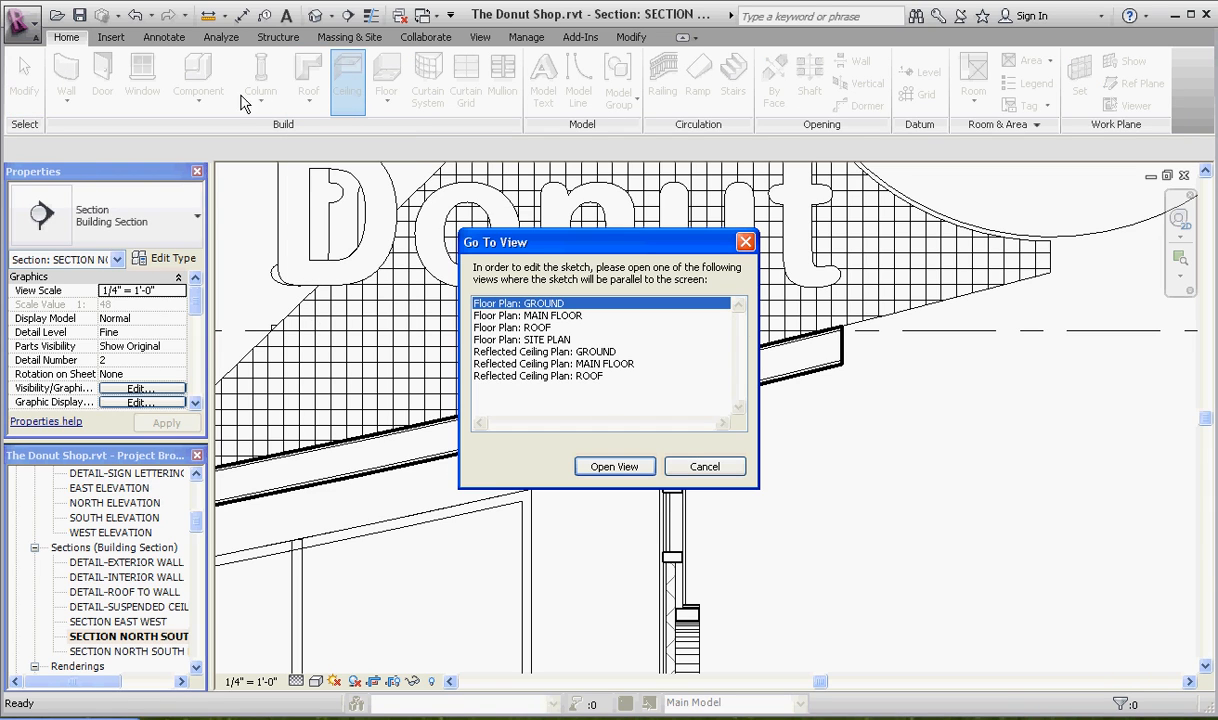
mouse_move(808, 568)
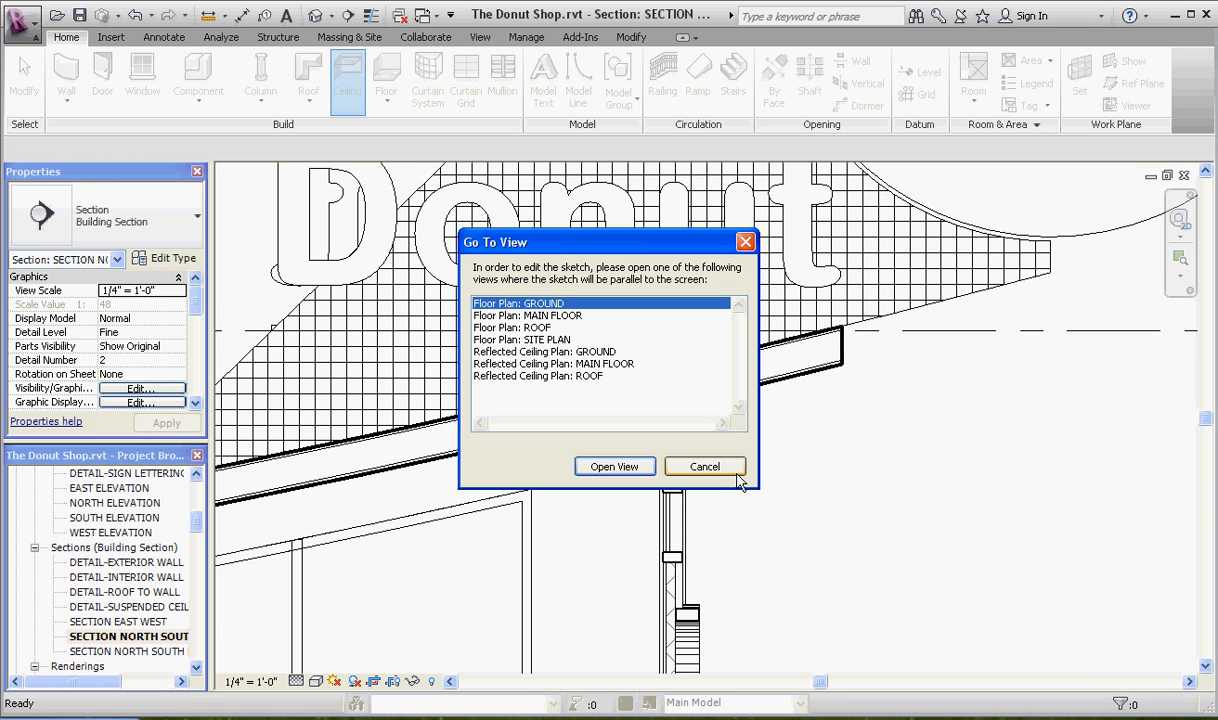
click(704, 466)
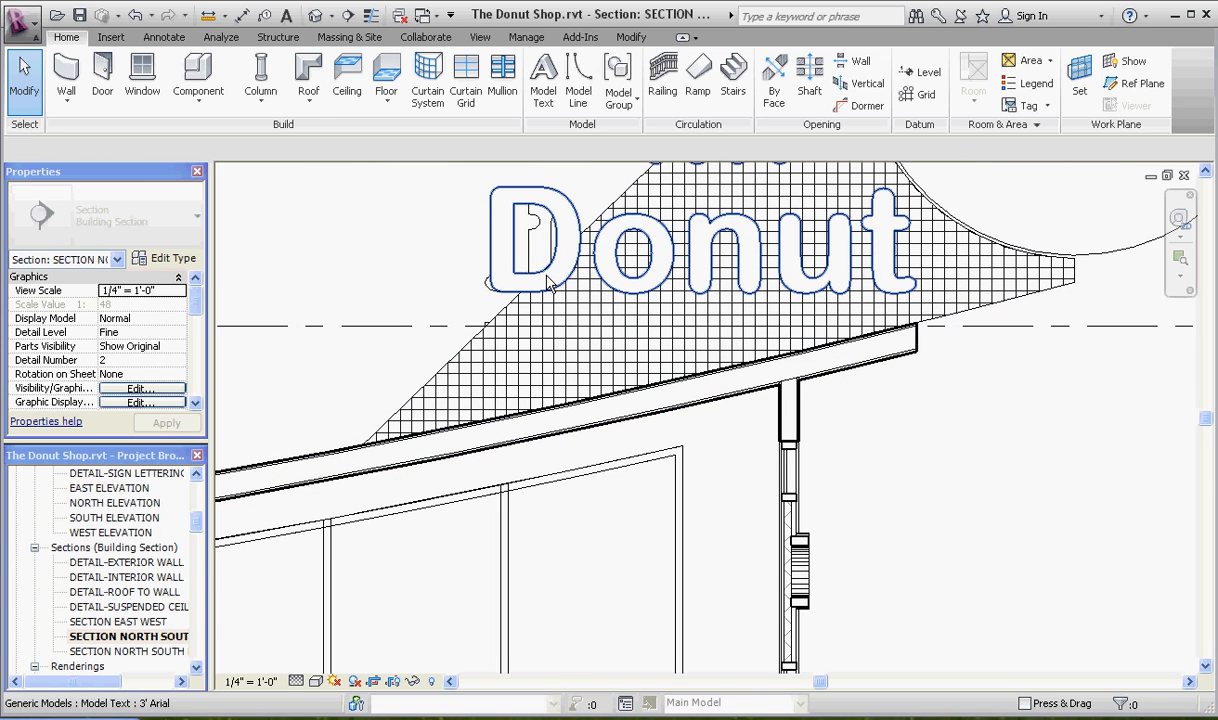
click(308, 75)
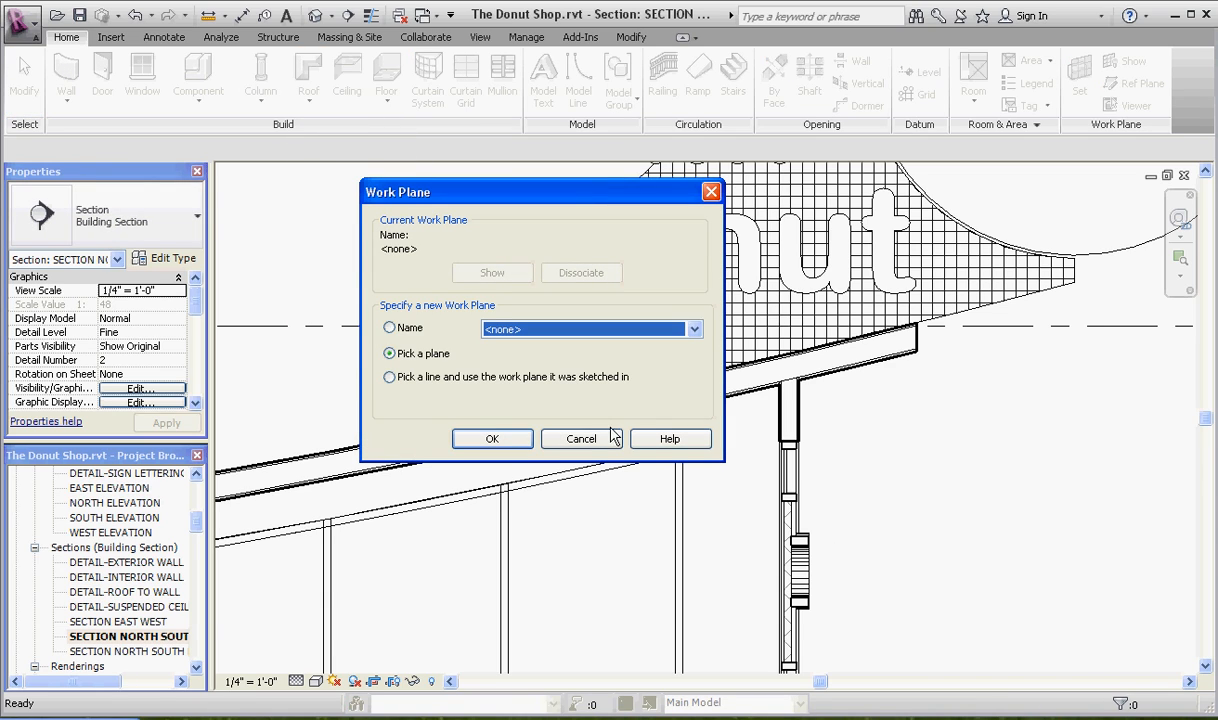
mouse_move(555, 490)
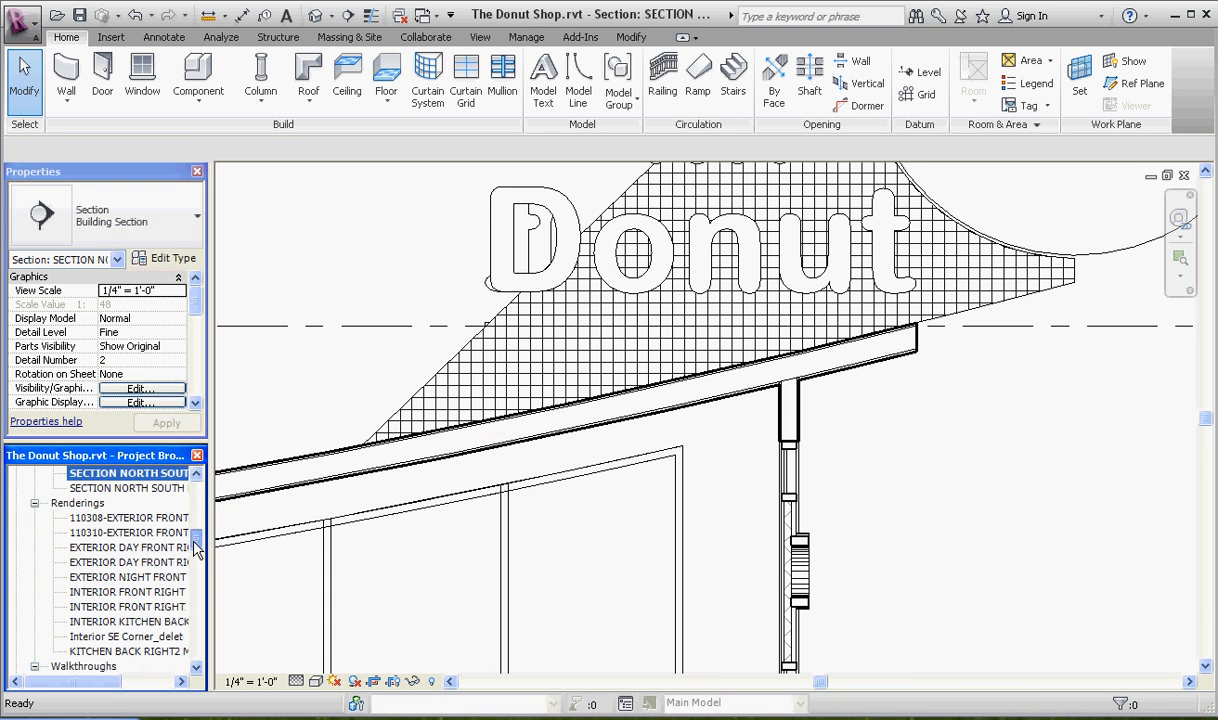
Step: Scroll the Project Browser and open one of the model's saved views
scroll(down, 3)
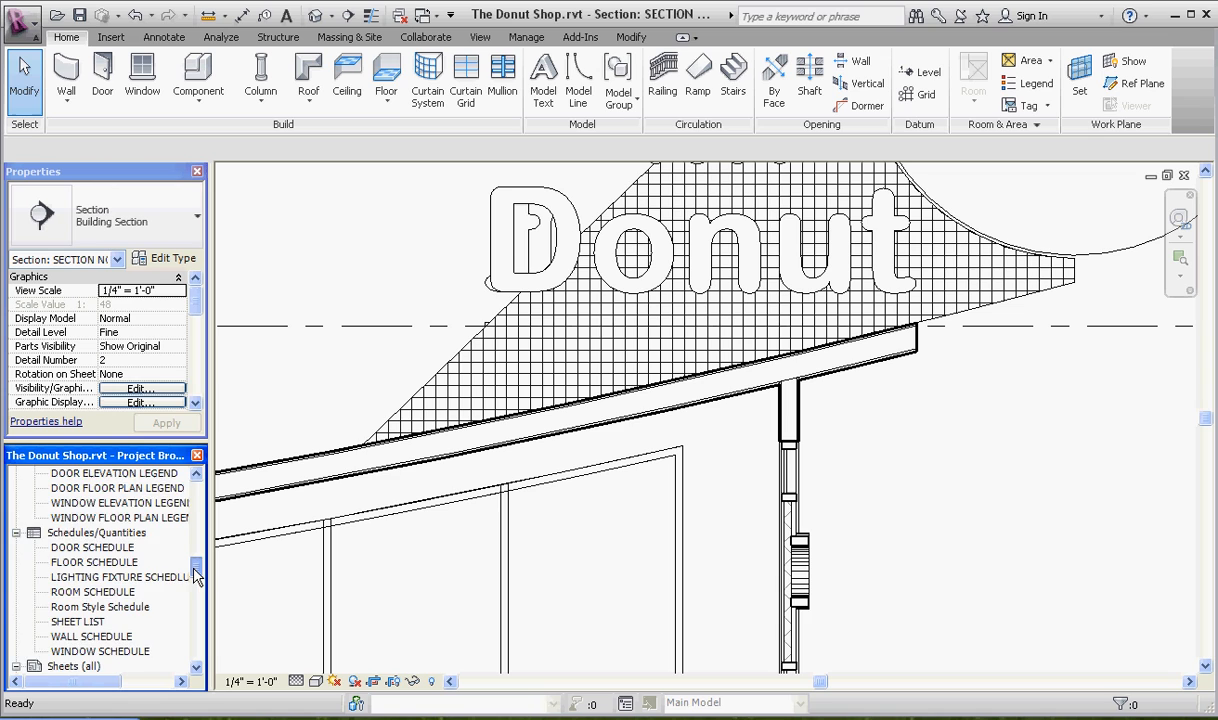
scroll(down, 3)
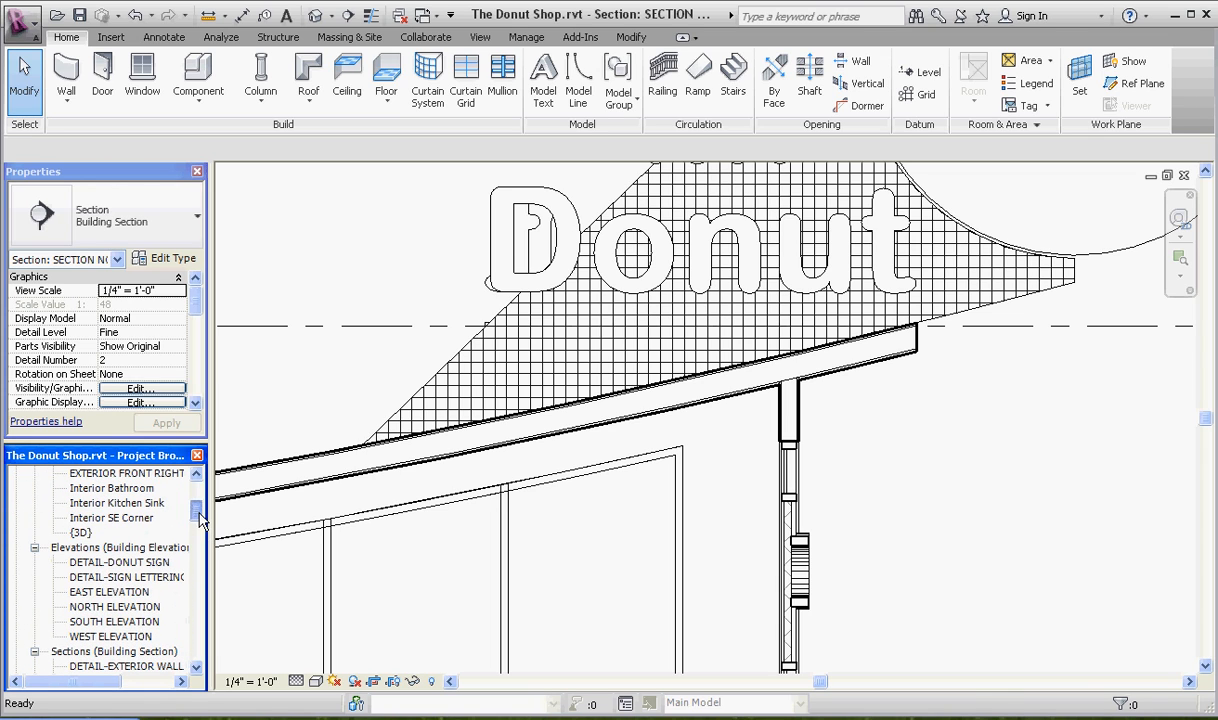
double_click(111, 636)
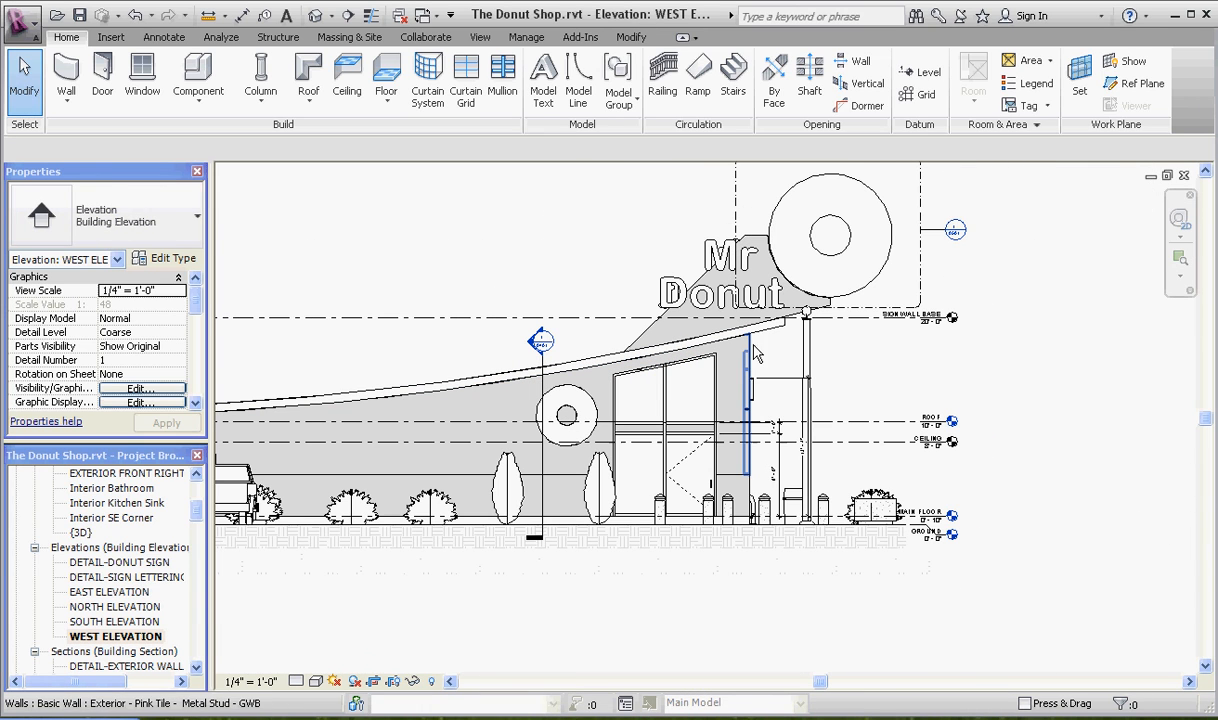
mouse_move(750, 352)
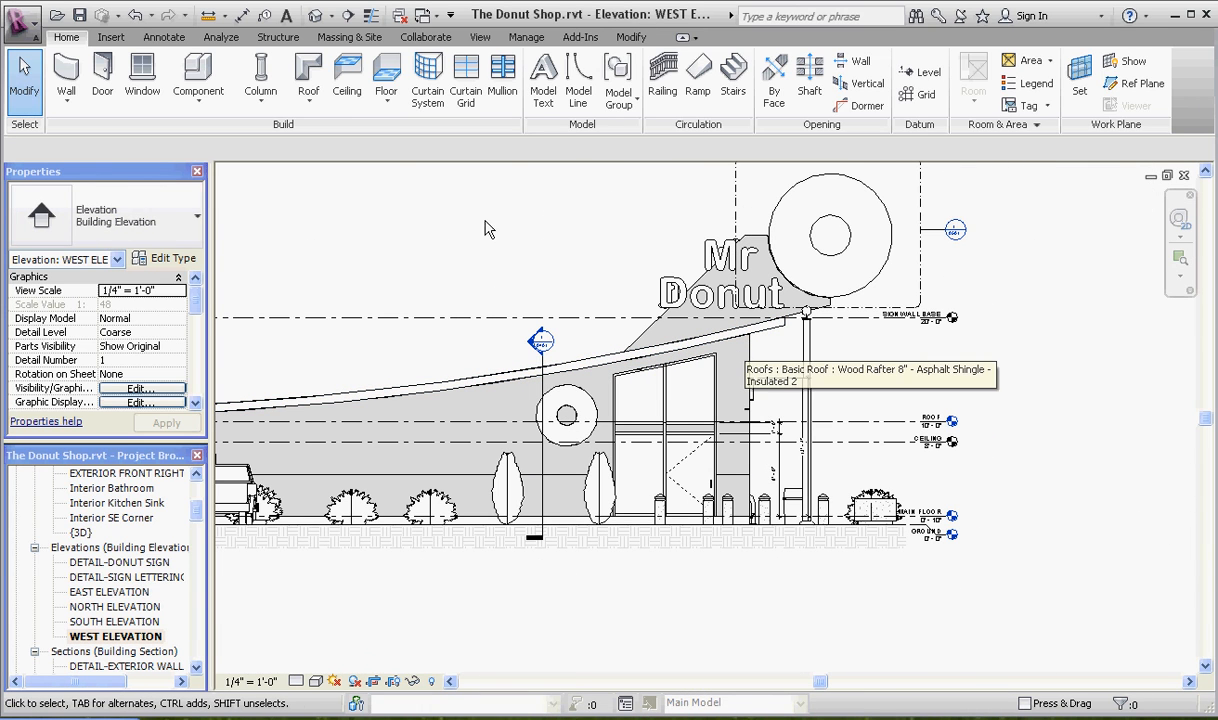
Step: Start a Roof by Extrusion on the pink tile wall, referenced to SIGN WALL BASE
click(308, 77)
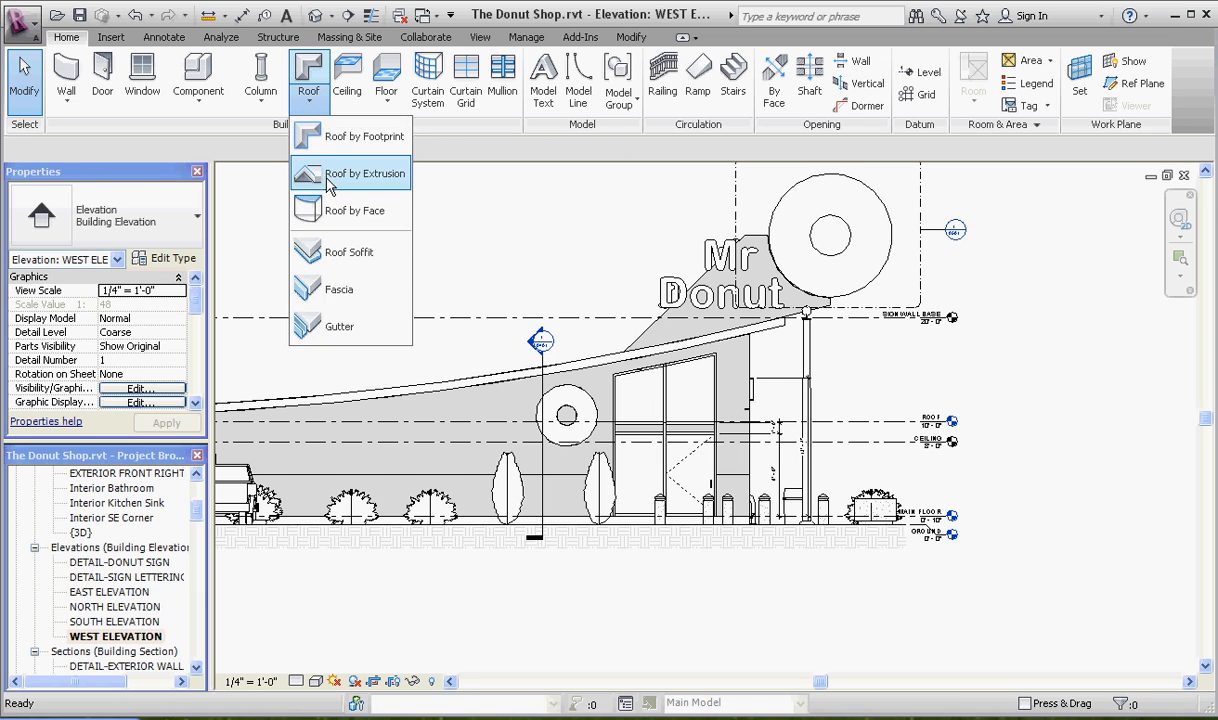
click(365, 173)
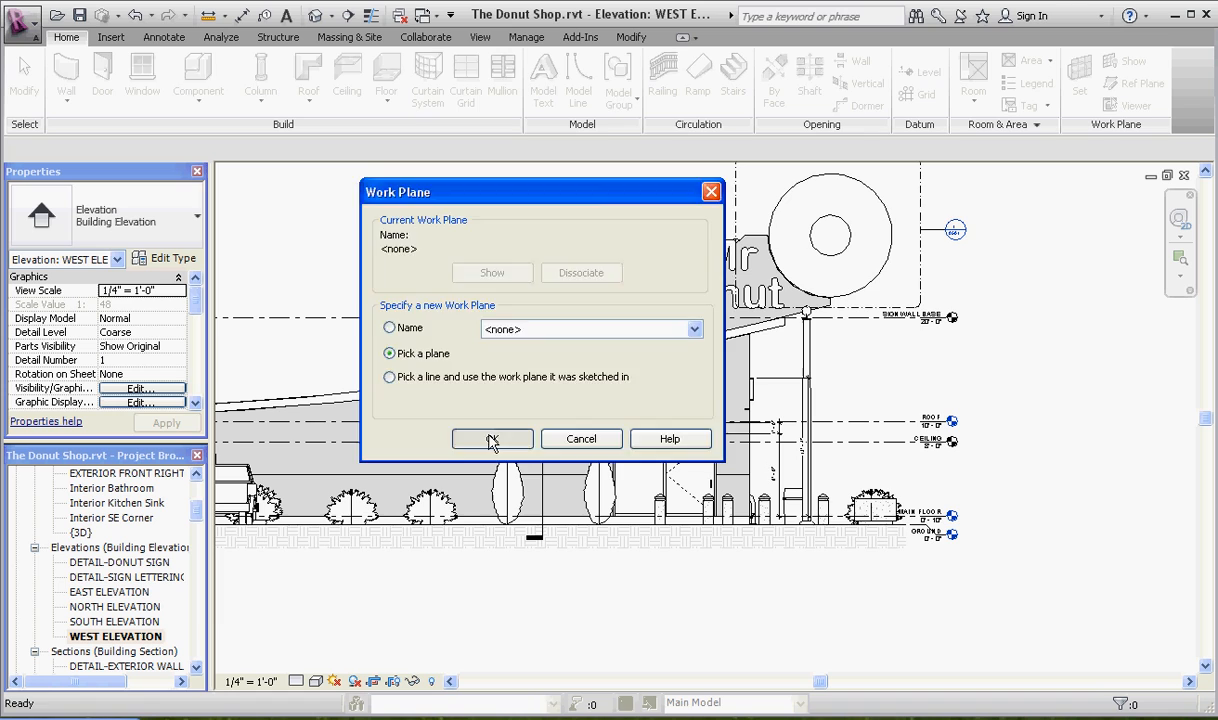
click(492, 438)
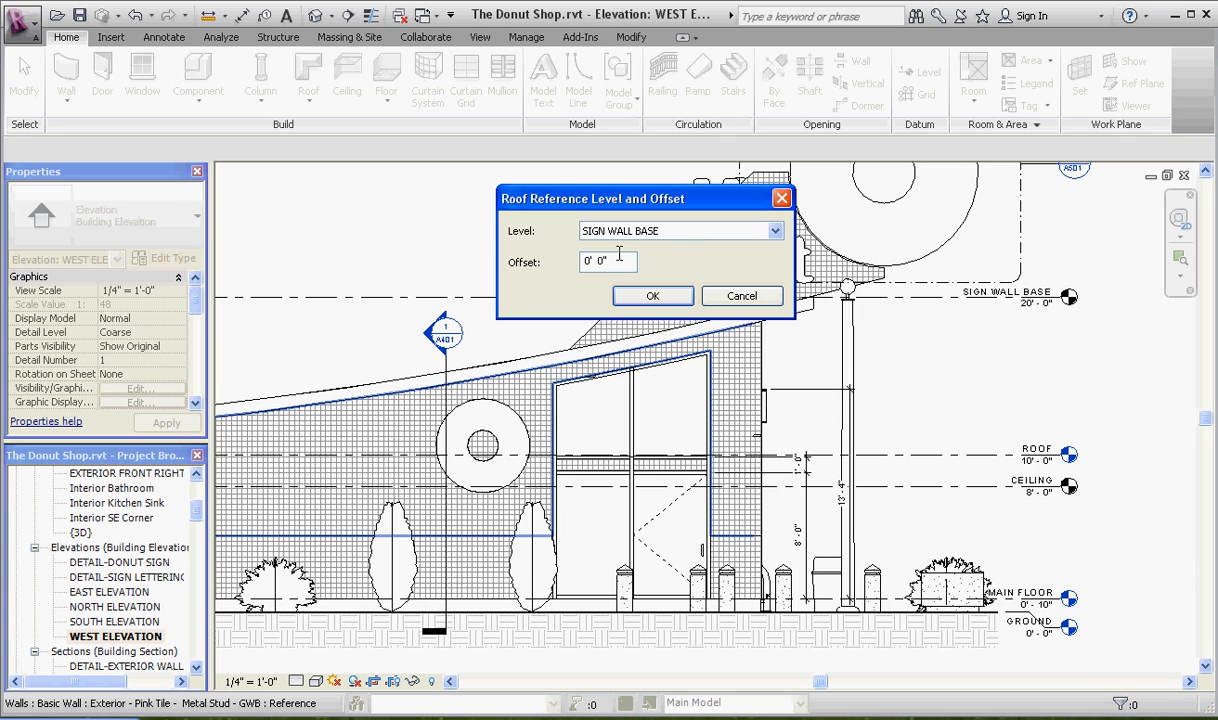
click(652, 295)
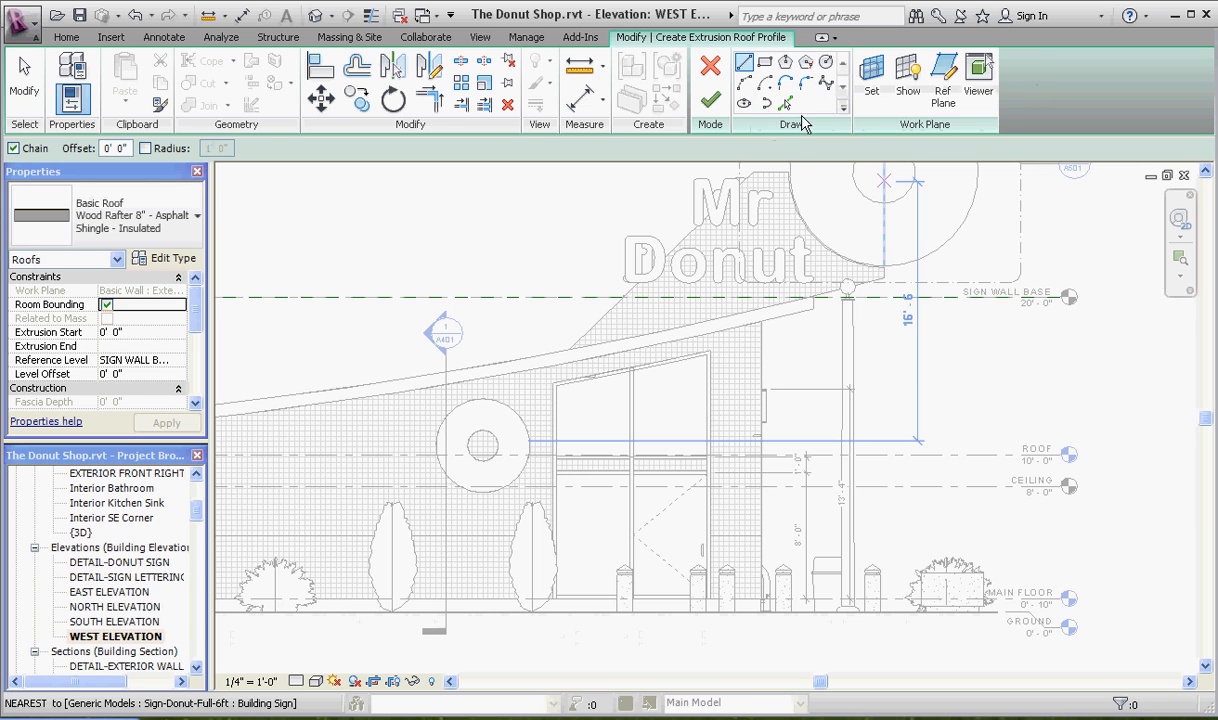
mouse_move(787, 104)
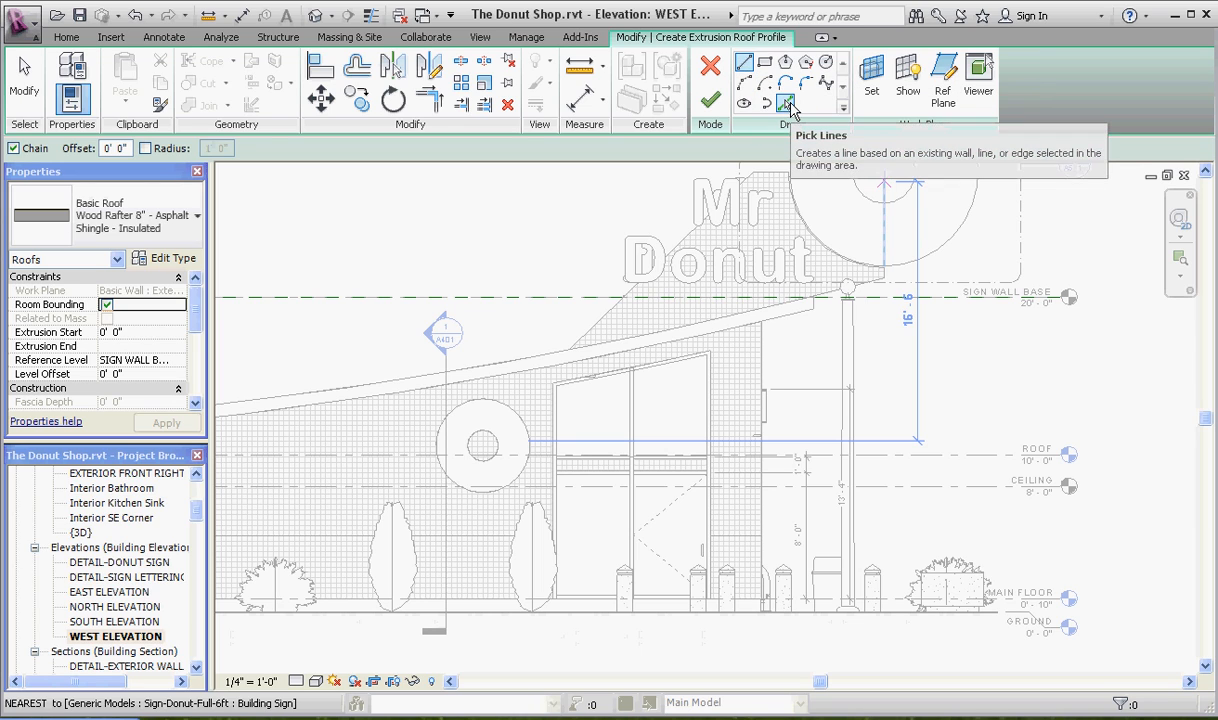
Step: Pick the roof underside as a profile arc, delete the extra offset line, and set offset to 4"
click(767, 103)
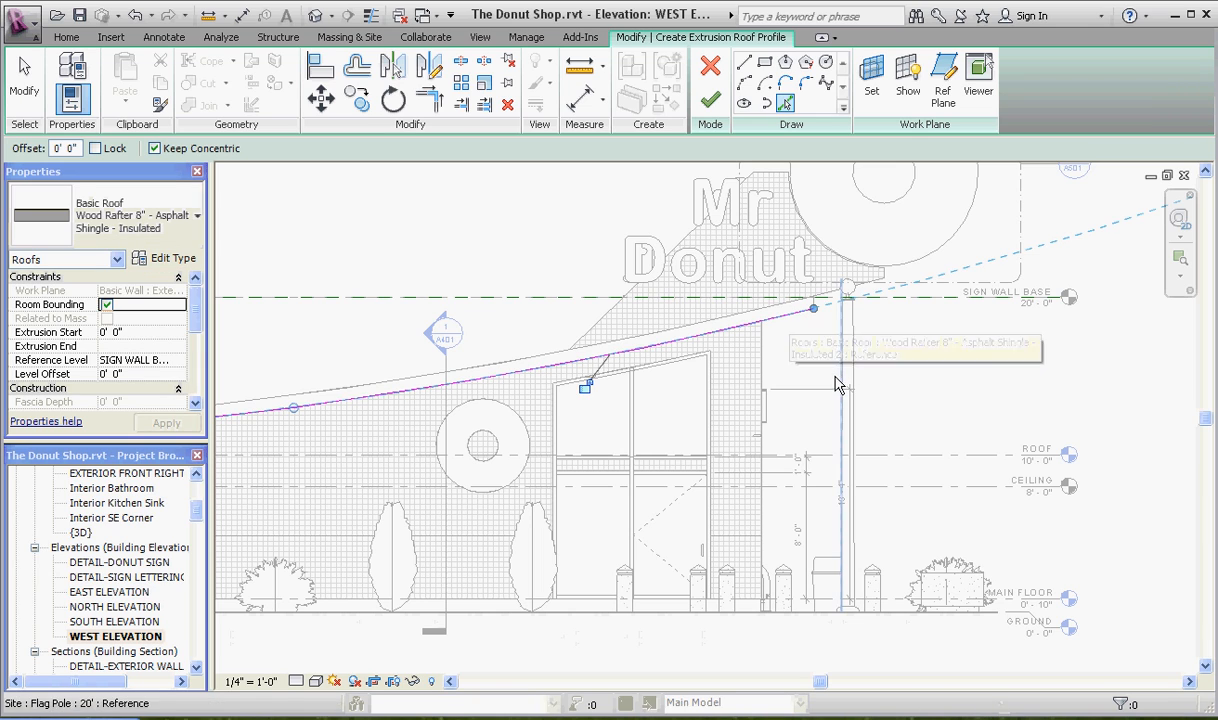
mouse_move(357, 67)
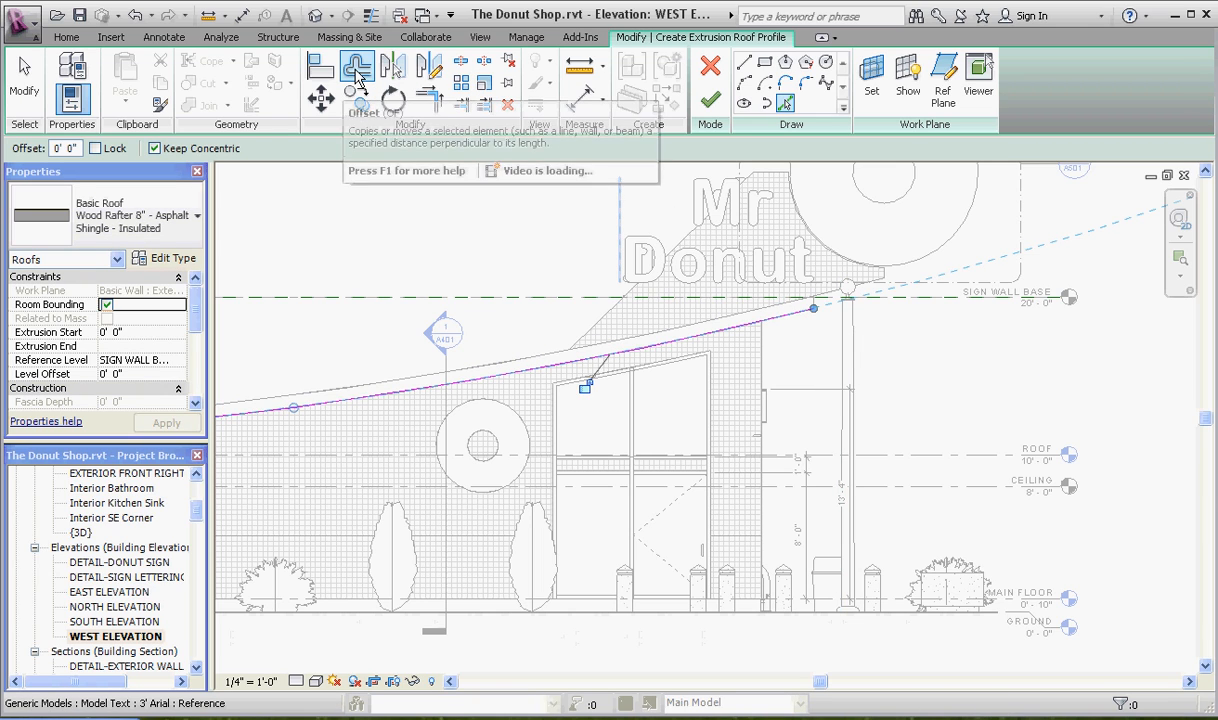
click(357, 66)
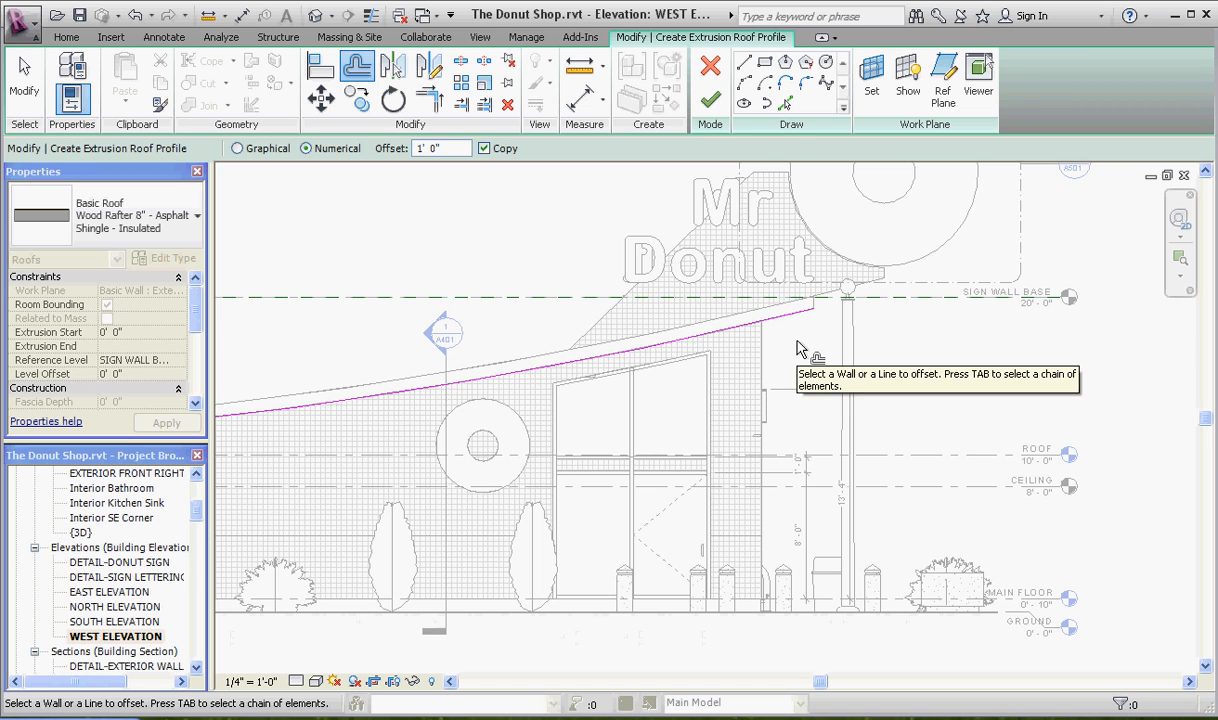
mouse_move(390, 168)
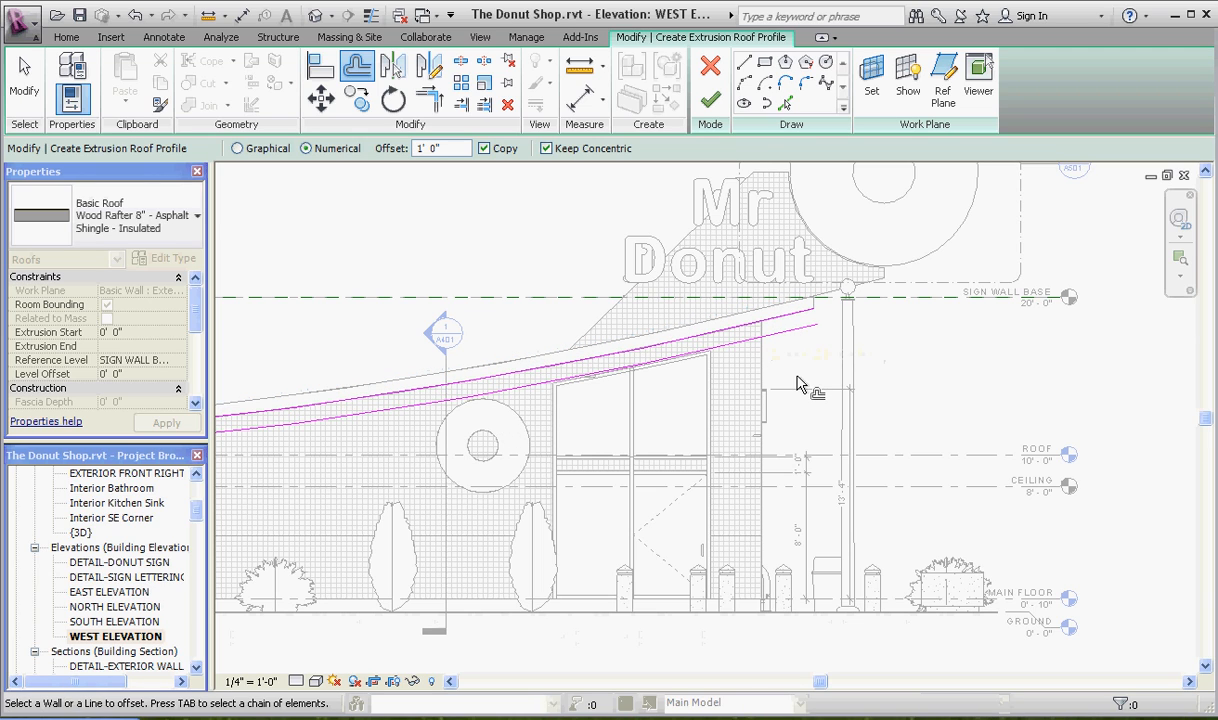
mouse_move(800, 365)
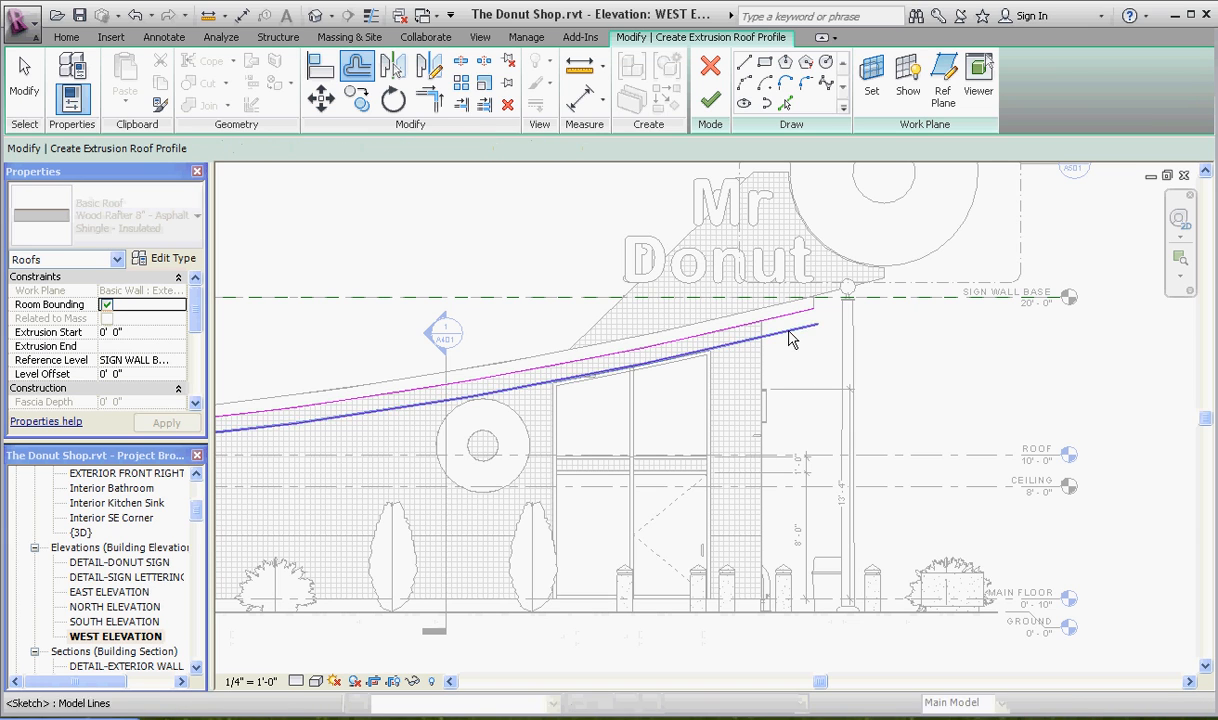
click(790, 333)
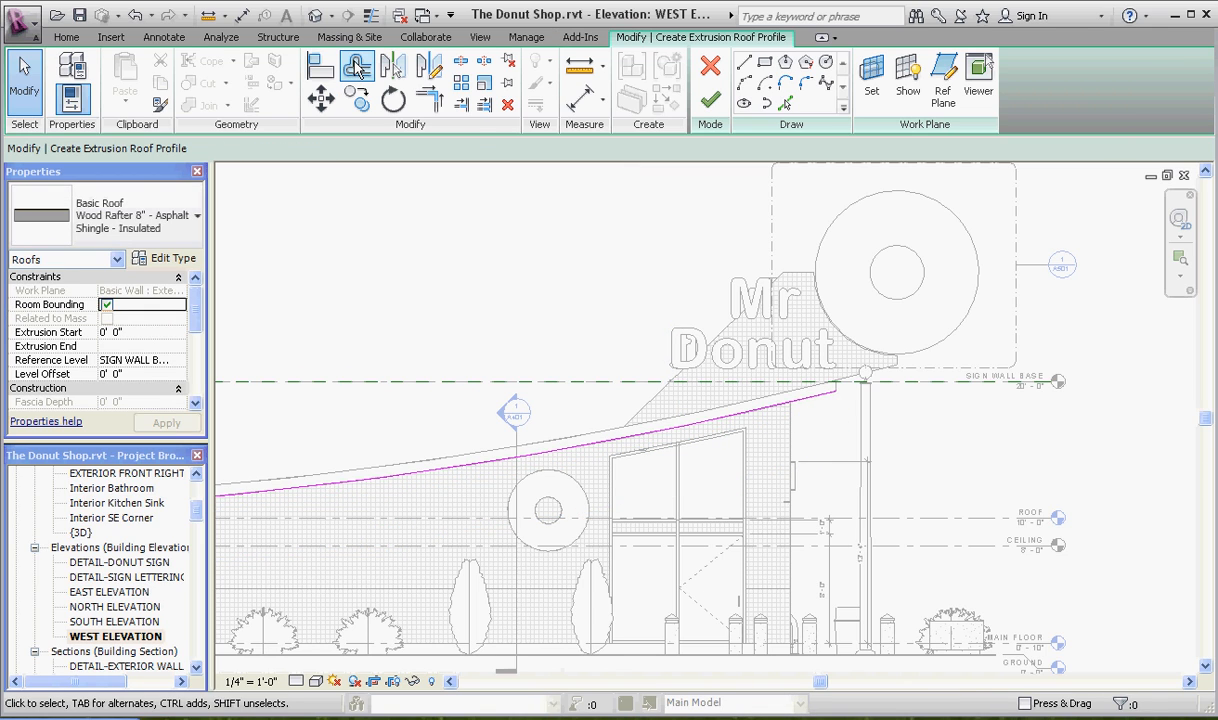
click(357, 65)
text(4)
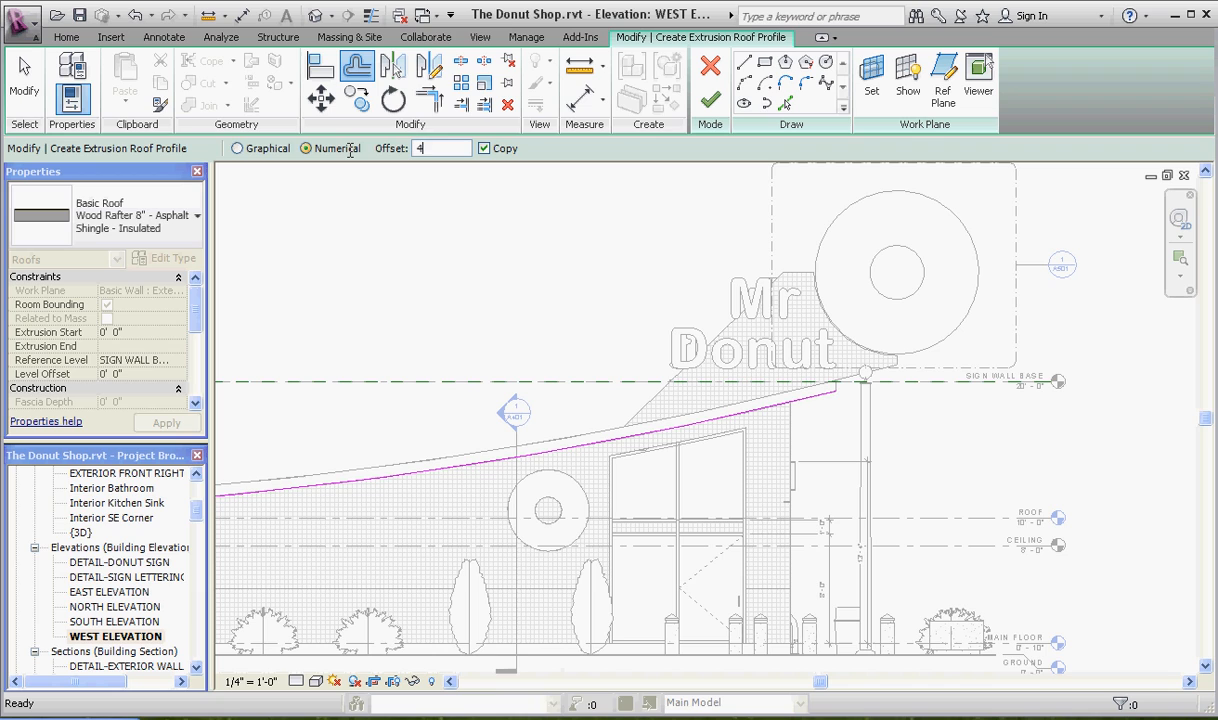
click(307, 148)
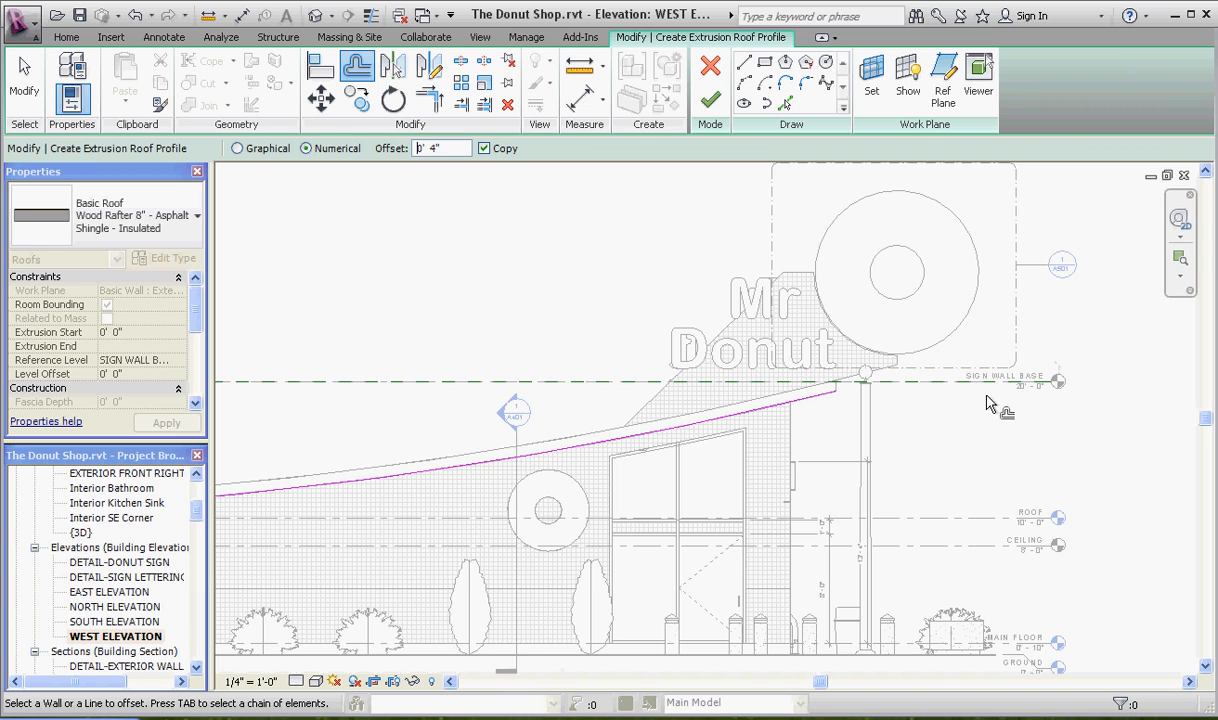
mouse_move(815, 408)
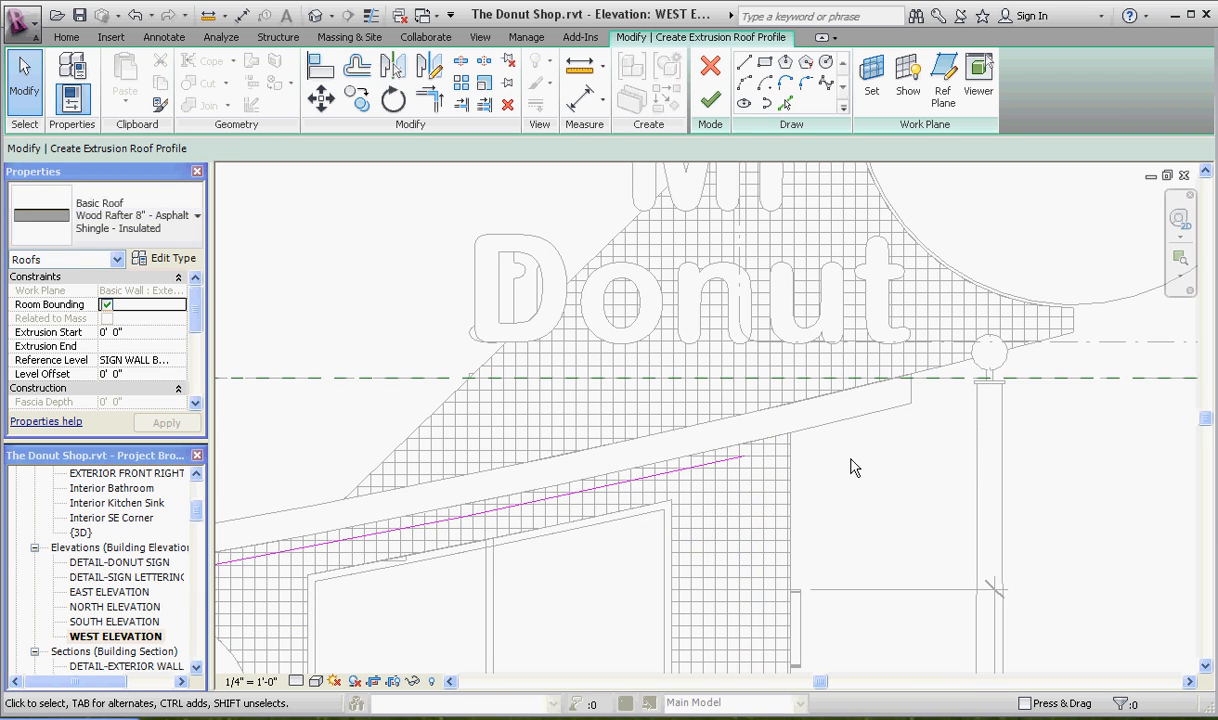
mouse_move(851, 436)
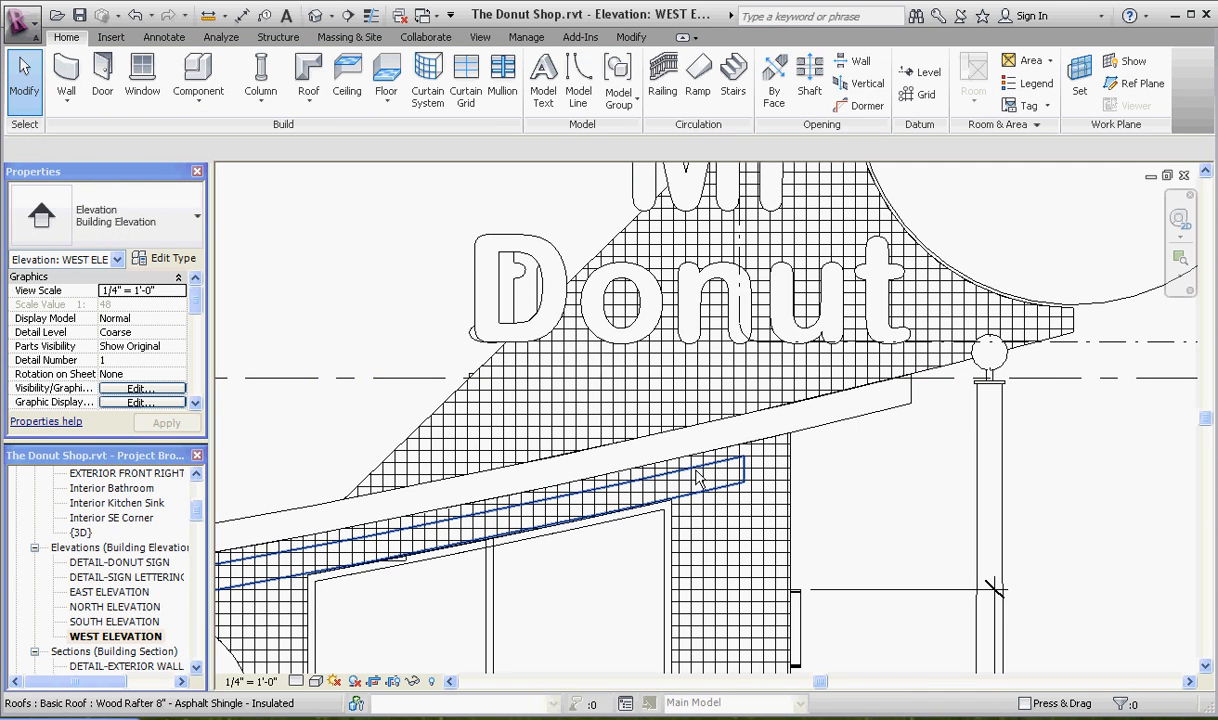
Step: Select the new roof in the 3D view and drag its extrusion start to about 6'
click(690, 470)
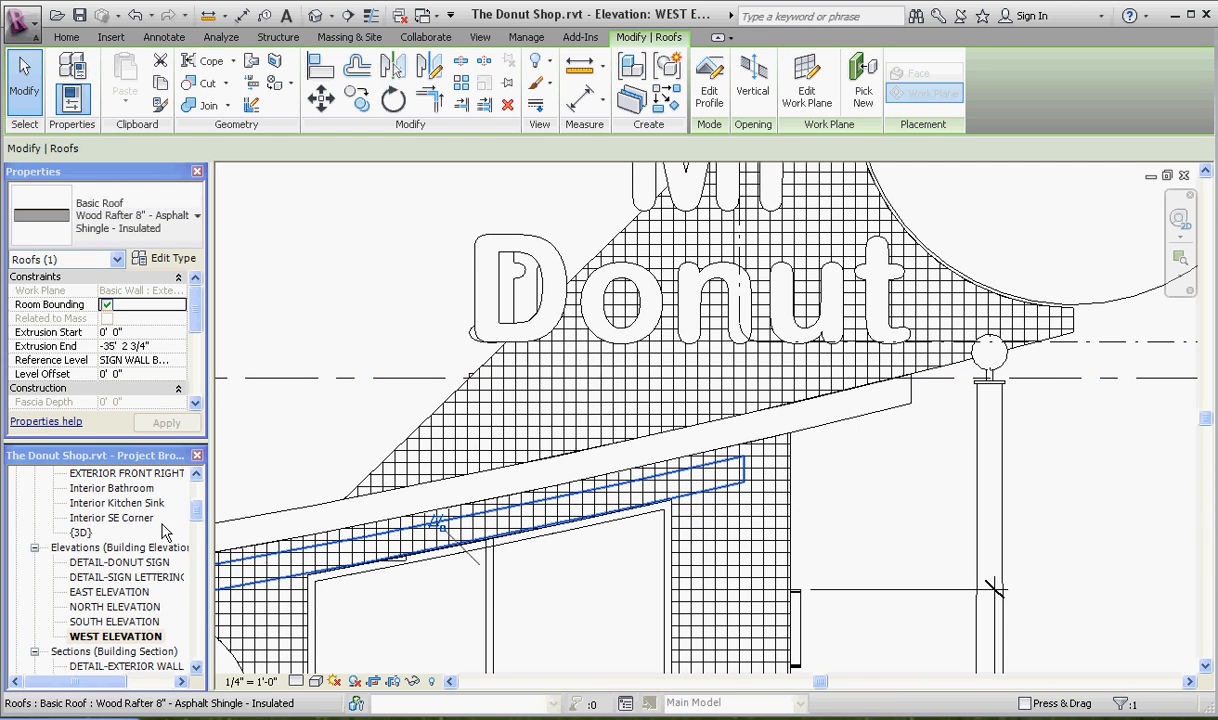
double_click(83, 532)
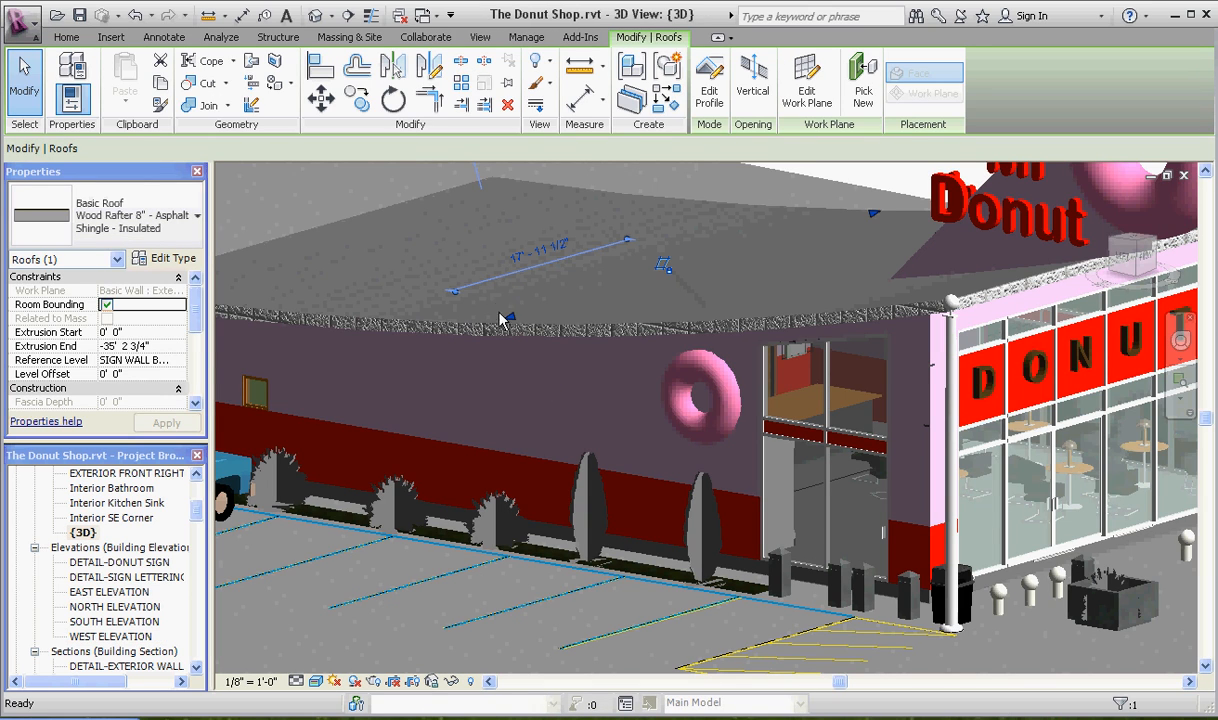
mouse_move(512, 322)
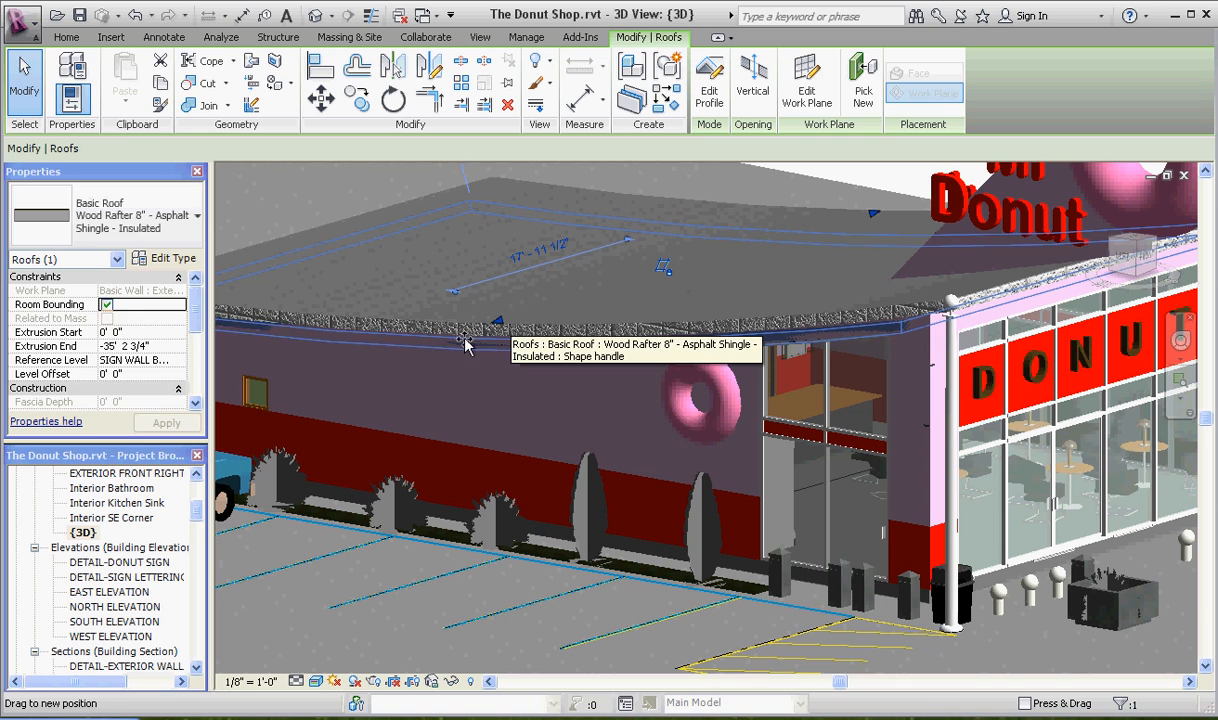
drag(464, 339, 464, 345)
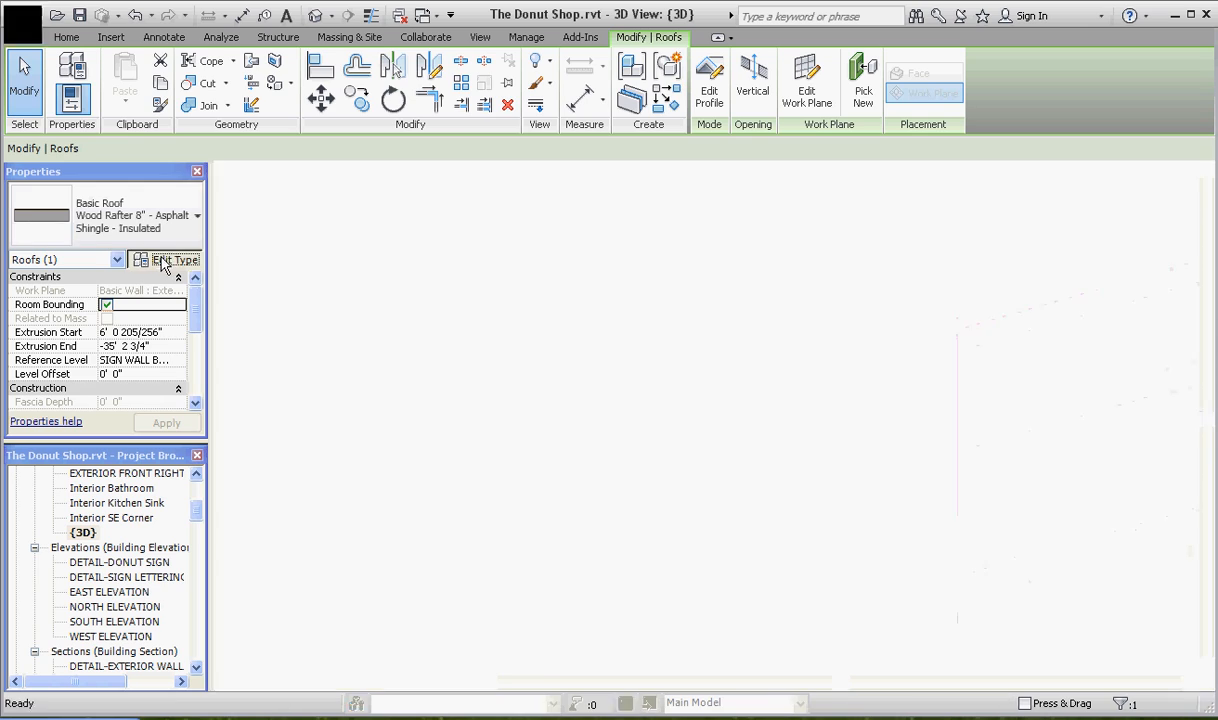
Step: Duplicate the insulated shingle roof type as a new type named 'Ceiling only ACT'
click(172, 259)
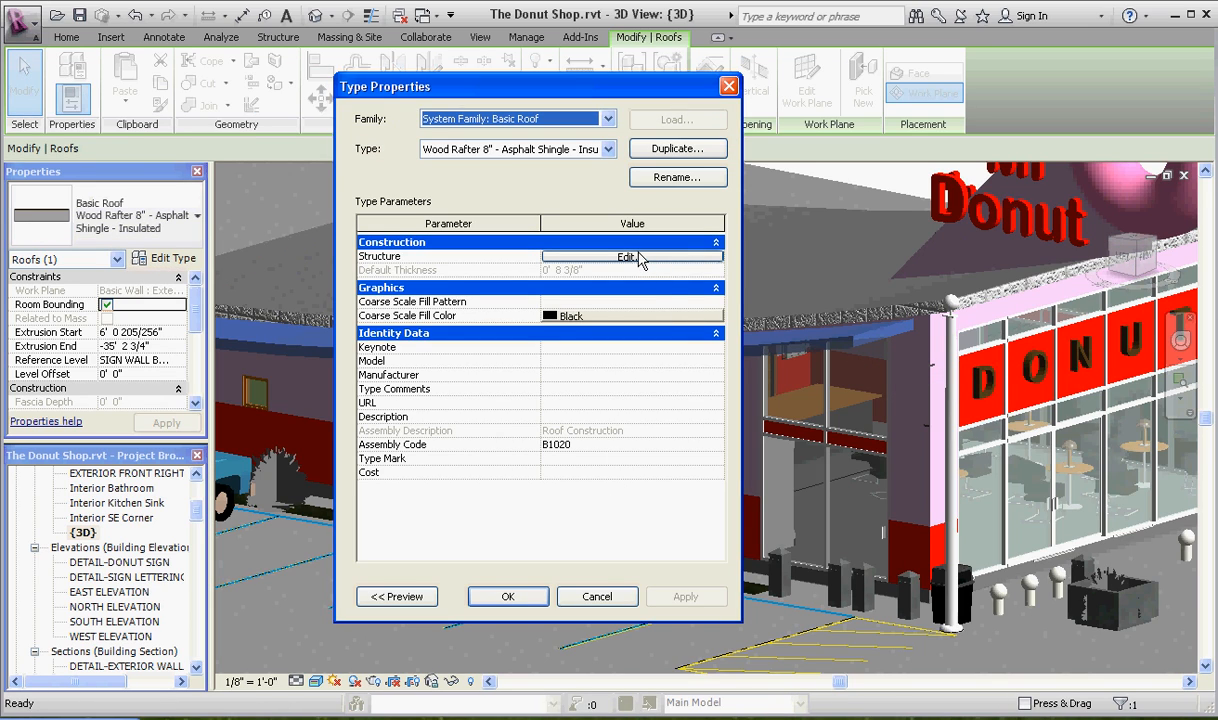
click(677, 148)
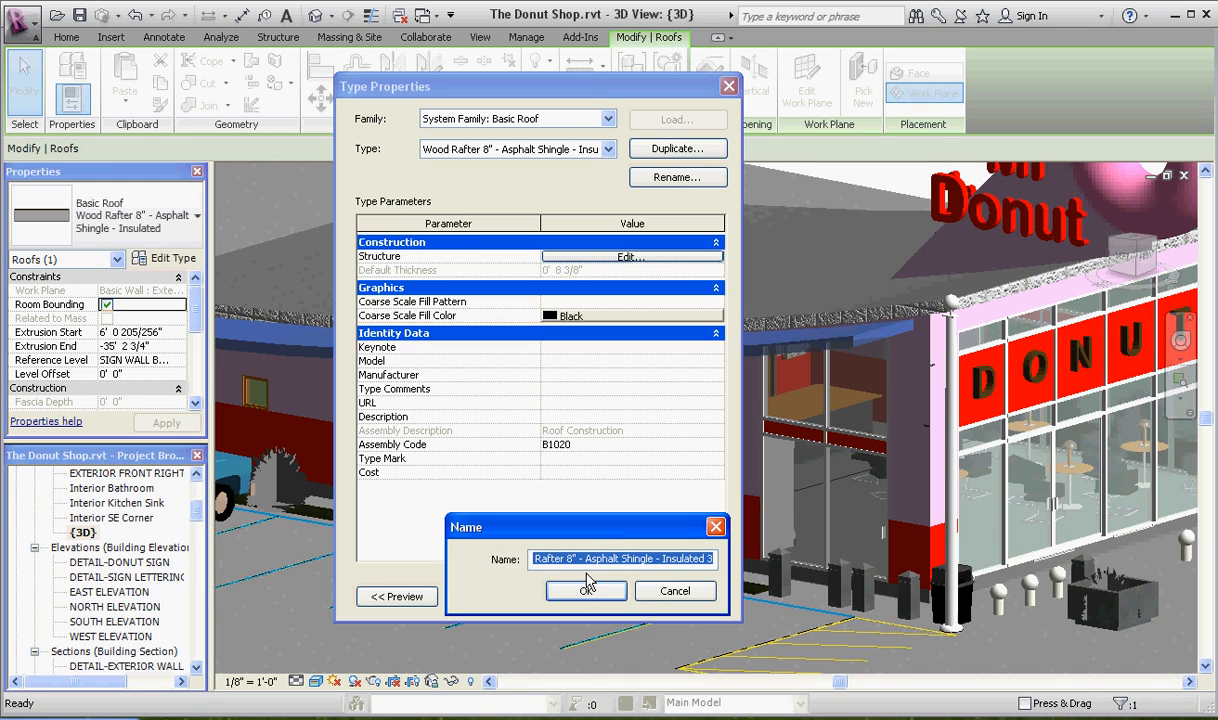
text(Cedil)
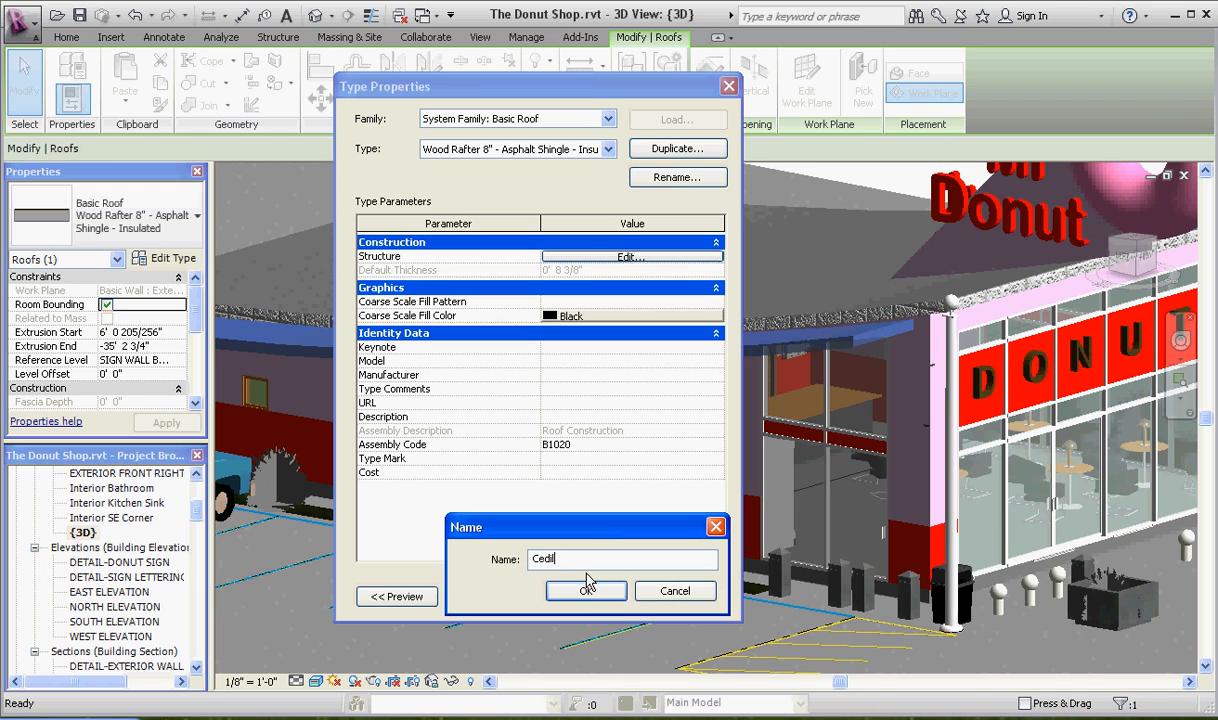
key(BackSpace)
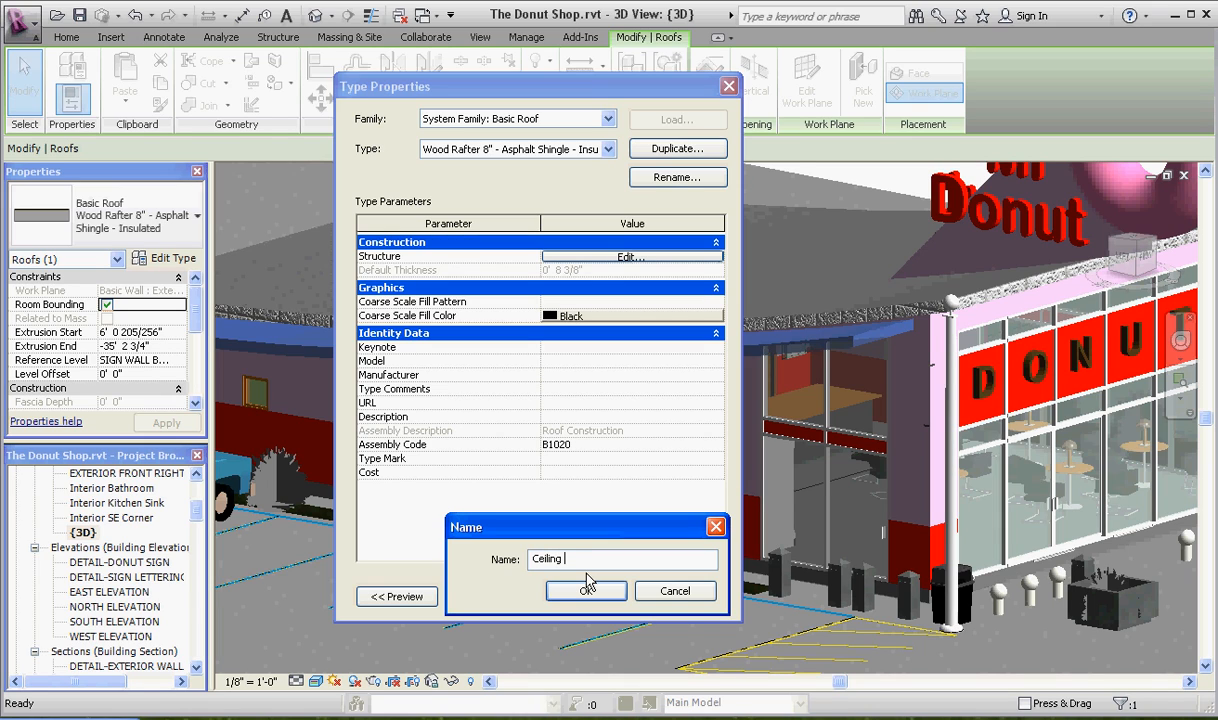
text(only)
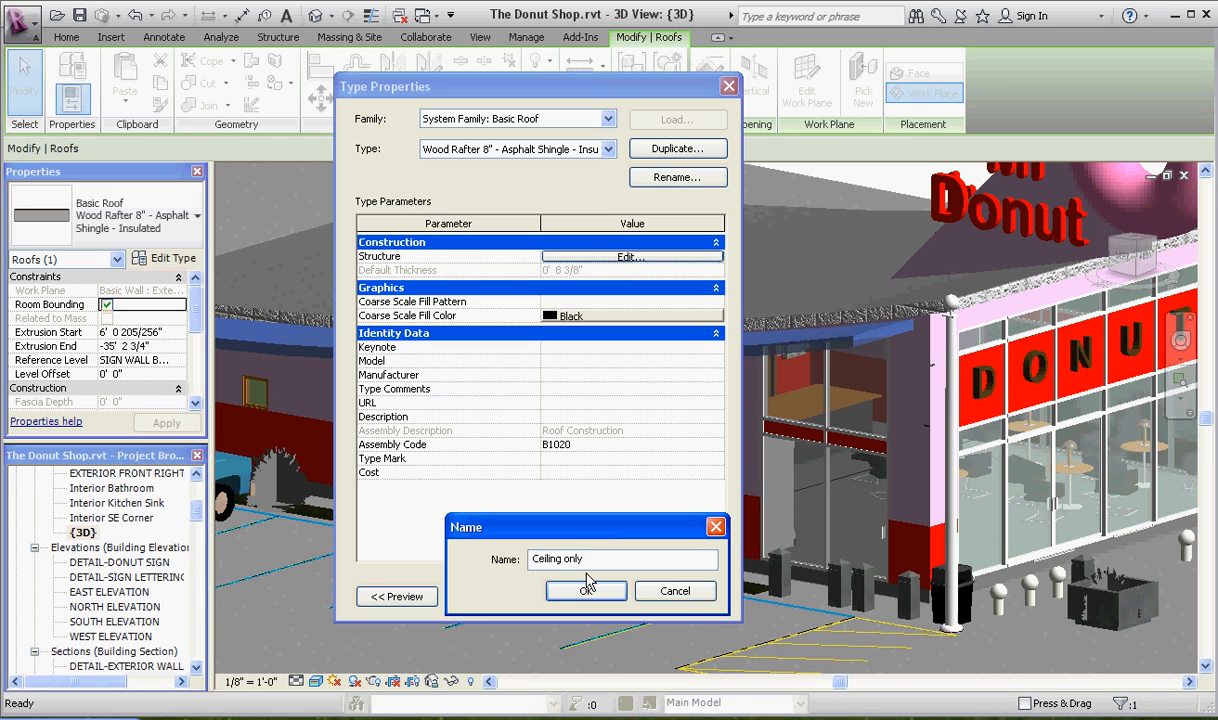
text(ACT)
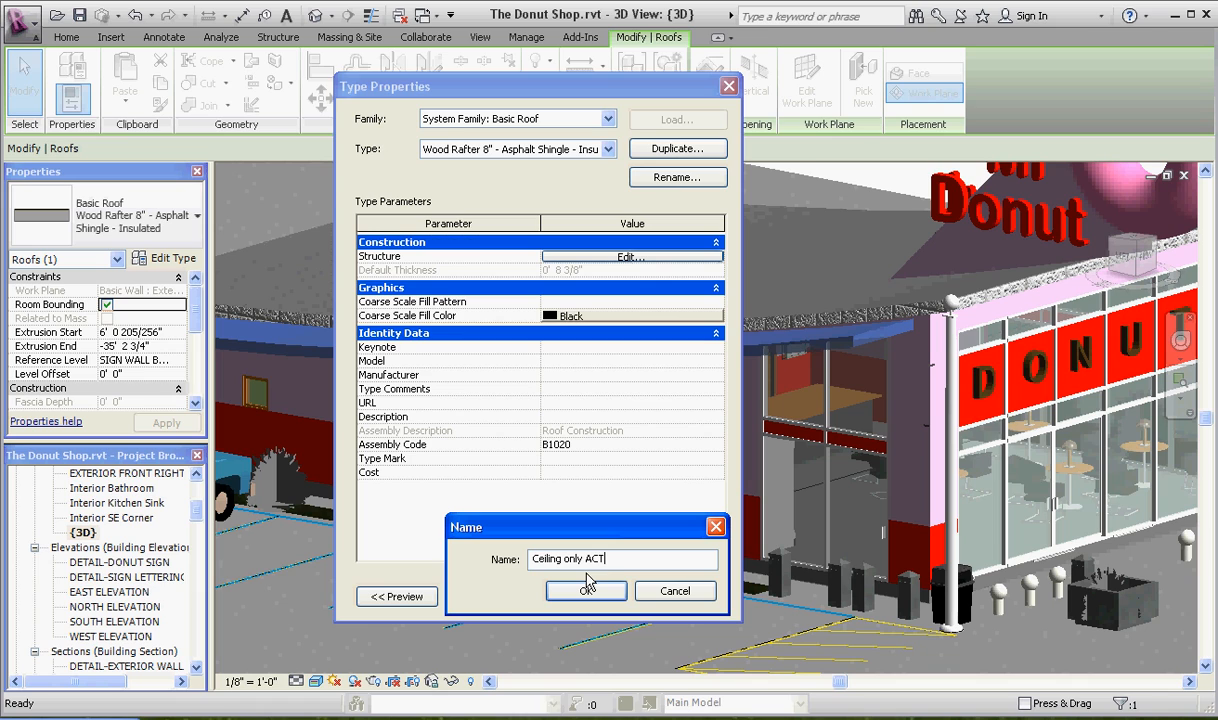
click(587, 590)
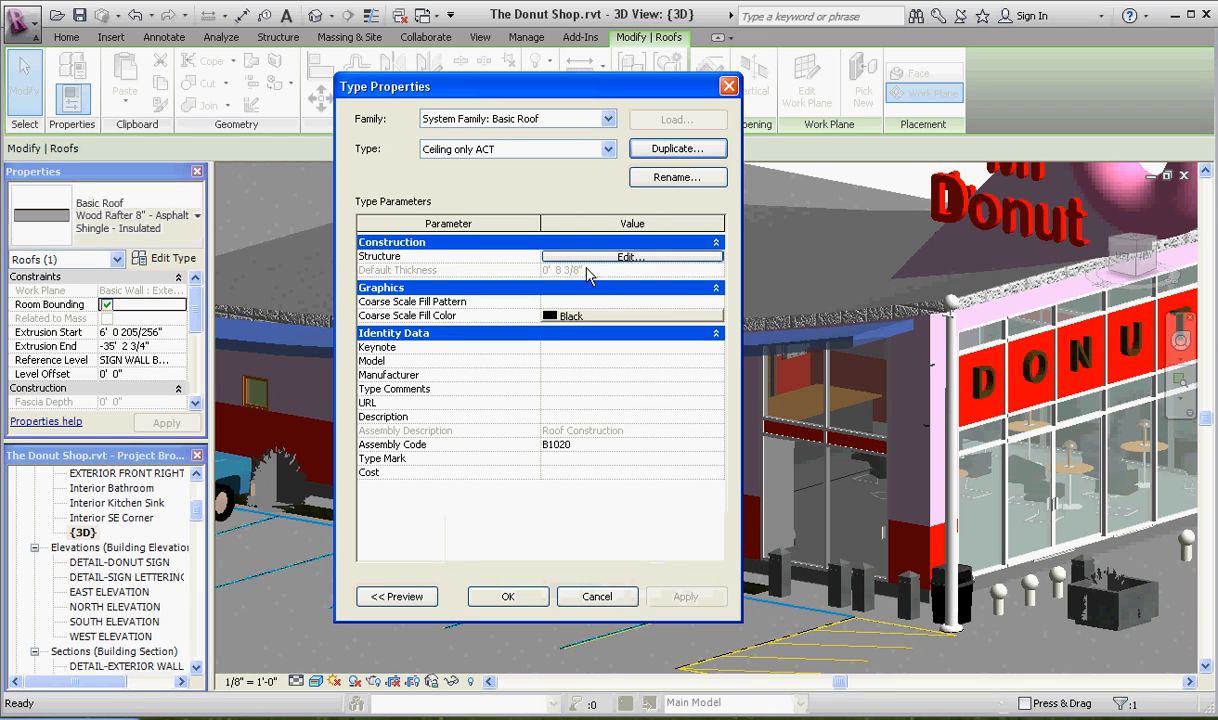
Step: Make the roof structure one Finish 1 layer of Acoustic Ceiling Tile 24" x 48", thickness 1
click(630, 256)
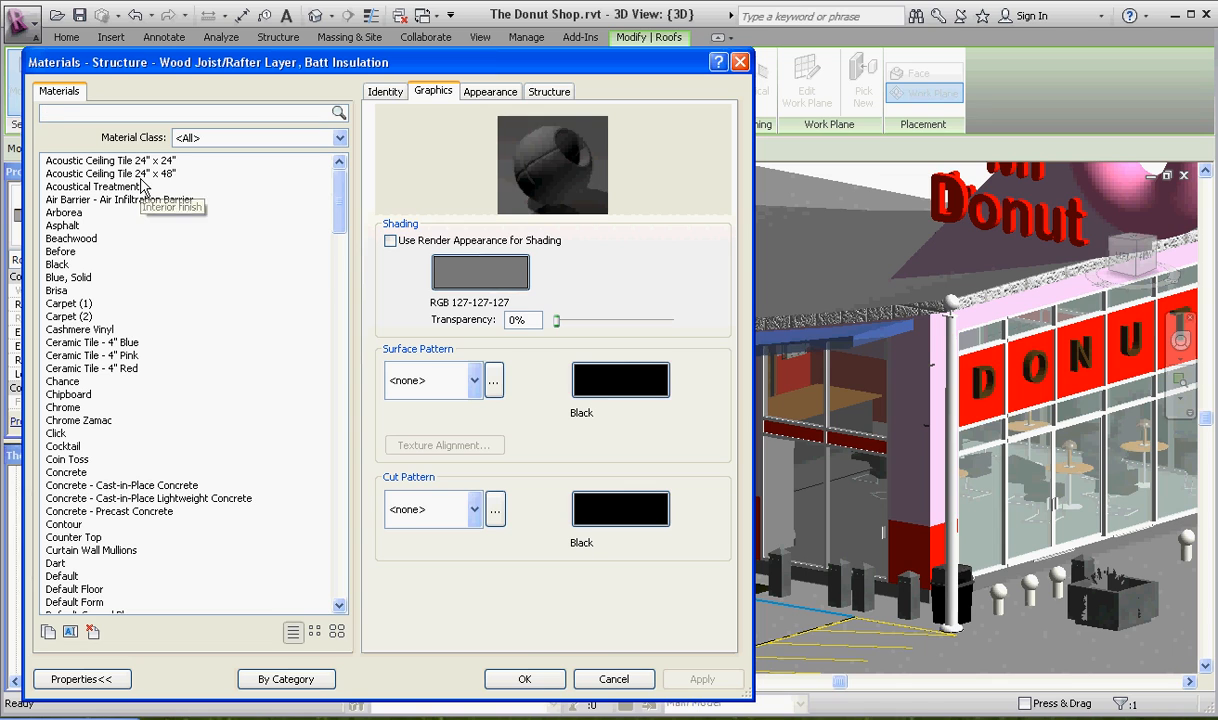
click(110, 173)
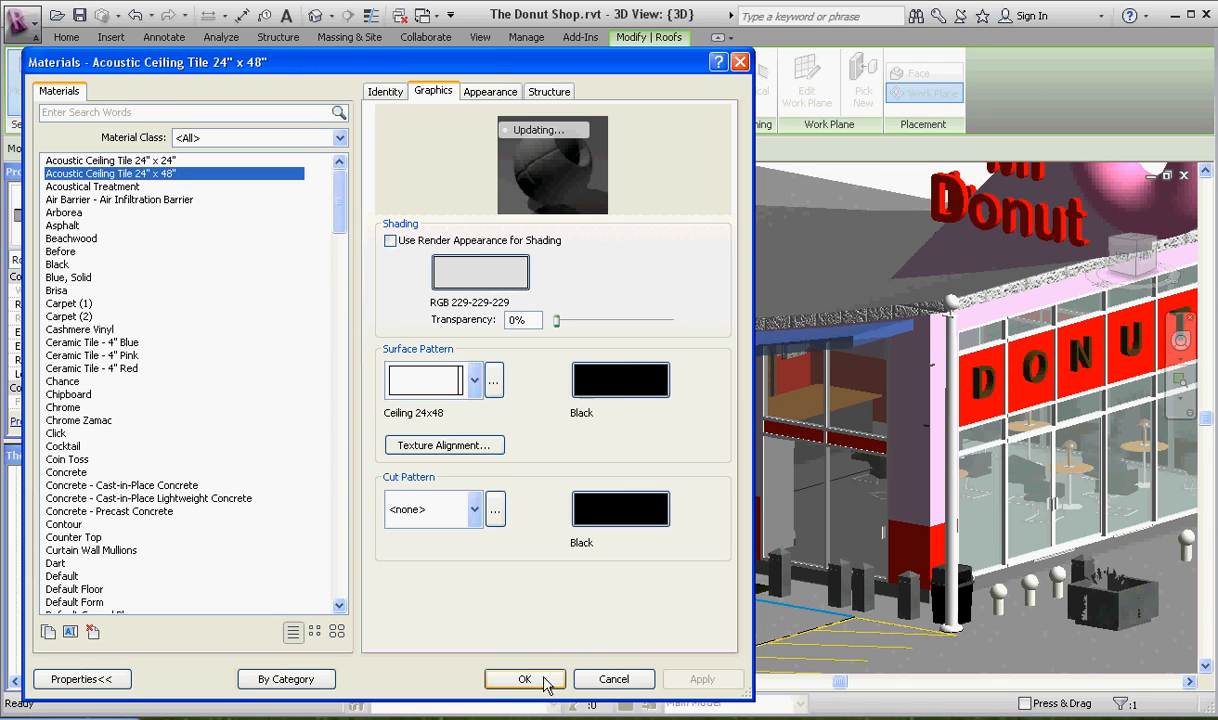
click(524, 679)
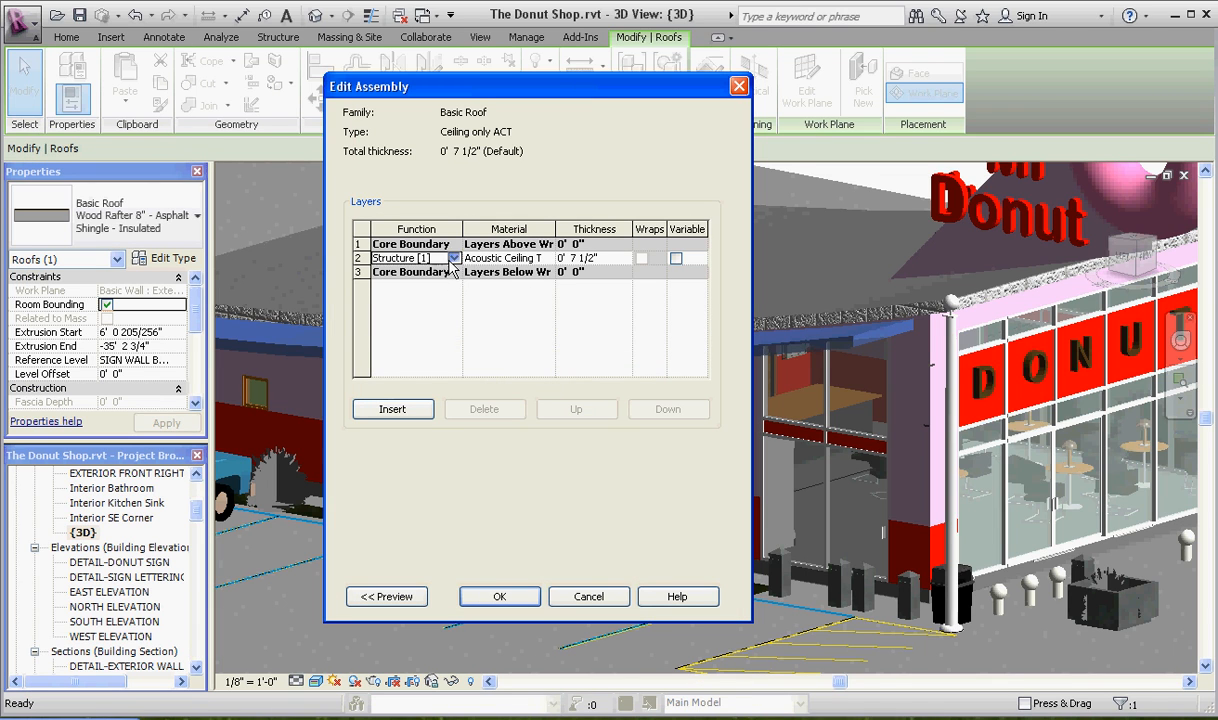
click(416, 258)
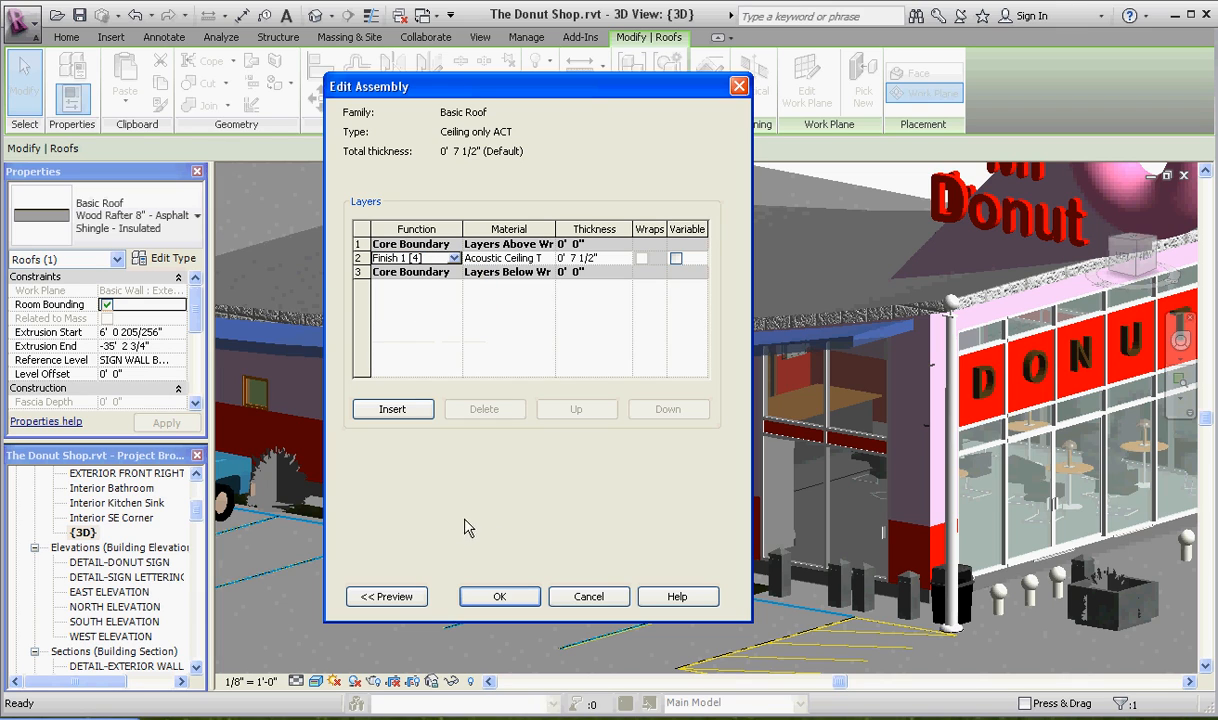
click(577, 258)
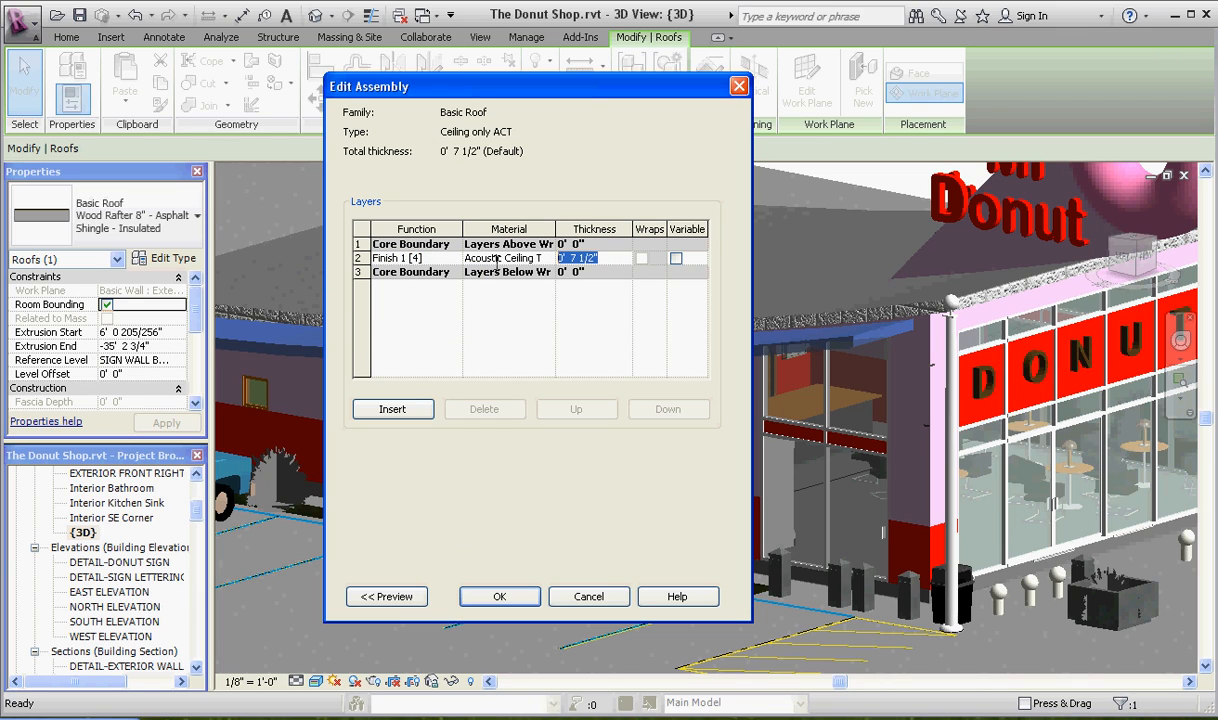
text(1)
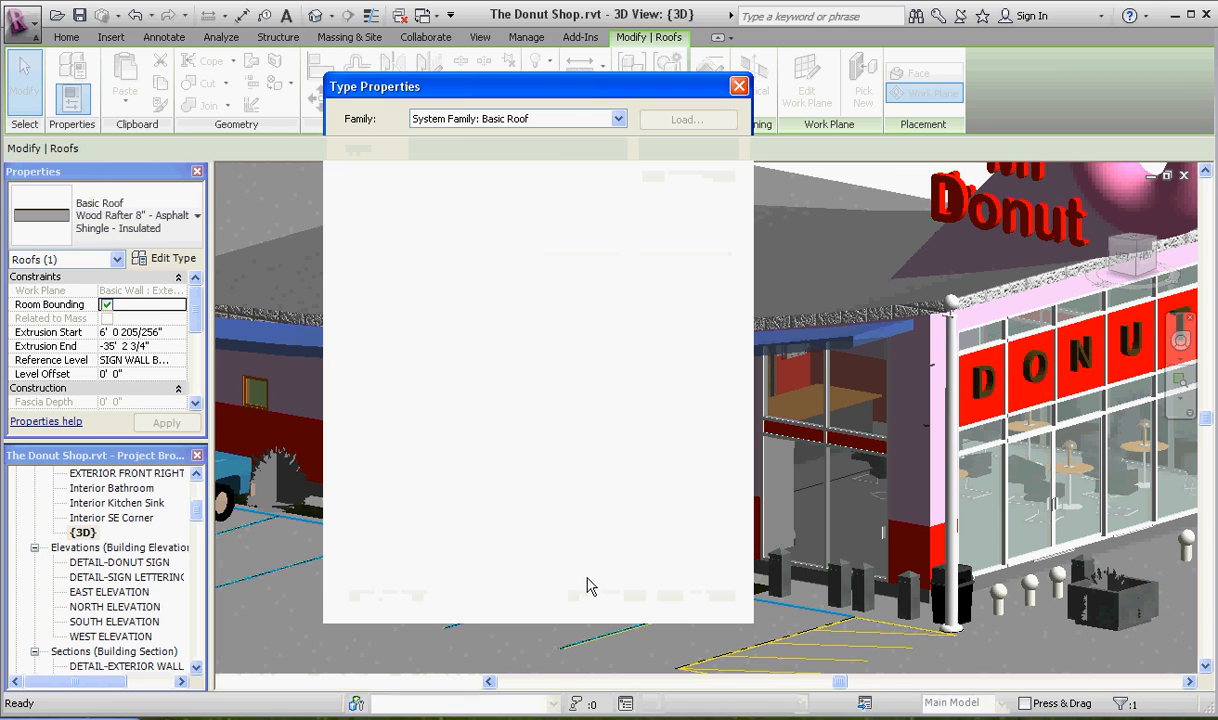
Step: Apply the Ceiling only ACT type and orbit the 3D view to see under the canopy
click(739, 85)
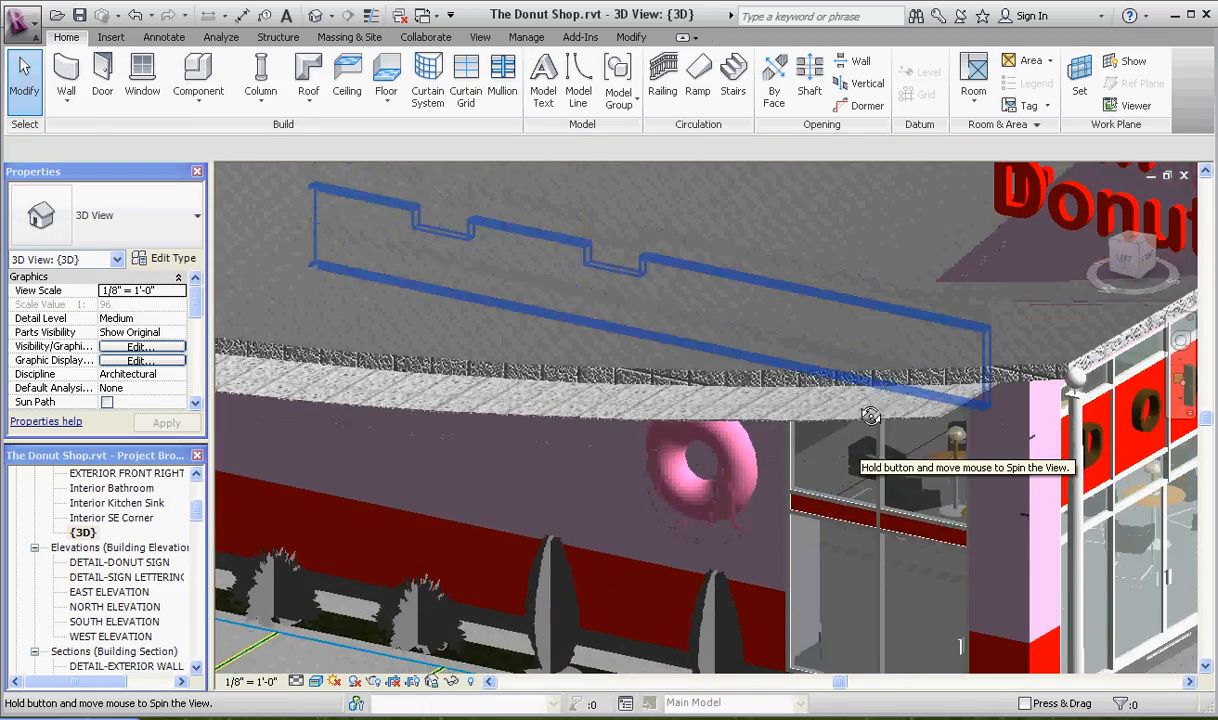
drag(870, 415, 867, 368)
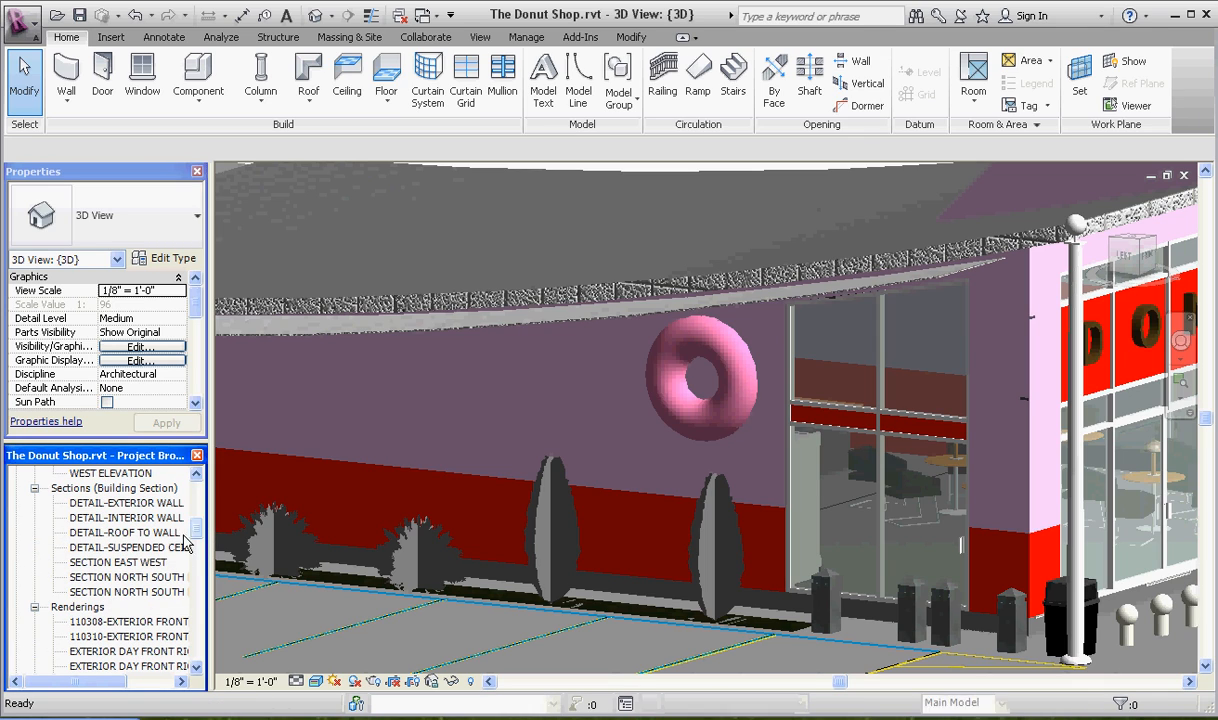
click(126, 577)
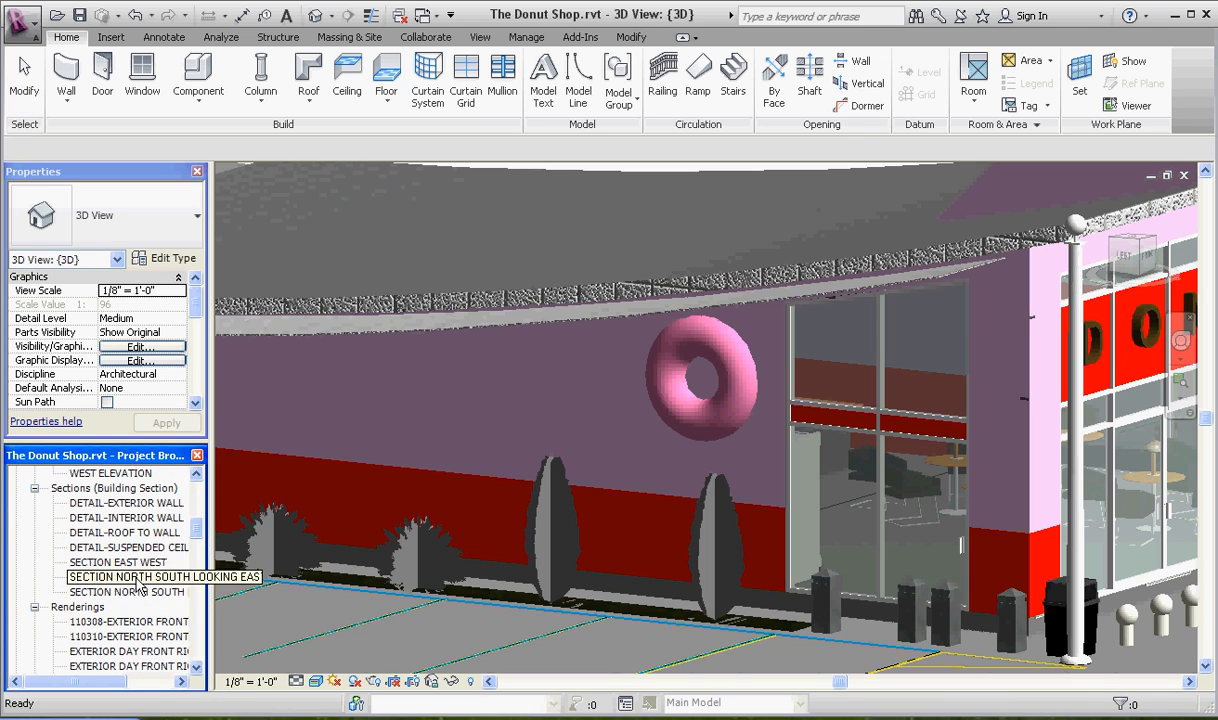
Step: Open SECTION NORTH SOUTH LOOKING EAST and briefly select the sloped ceiling roof
double_click(164, 576)
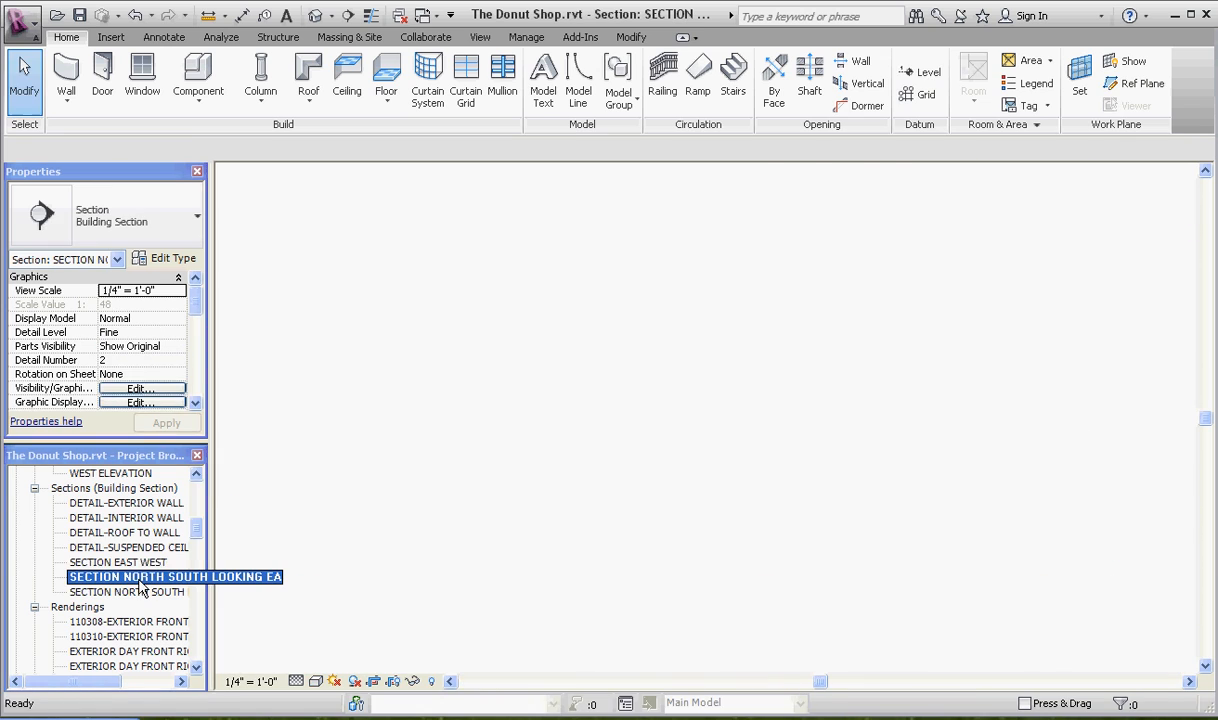
double_click(175, 576)
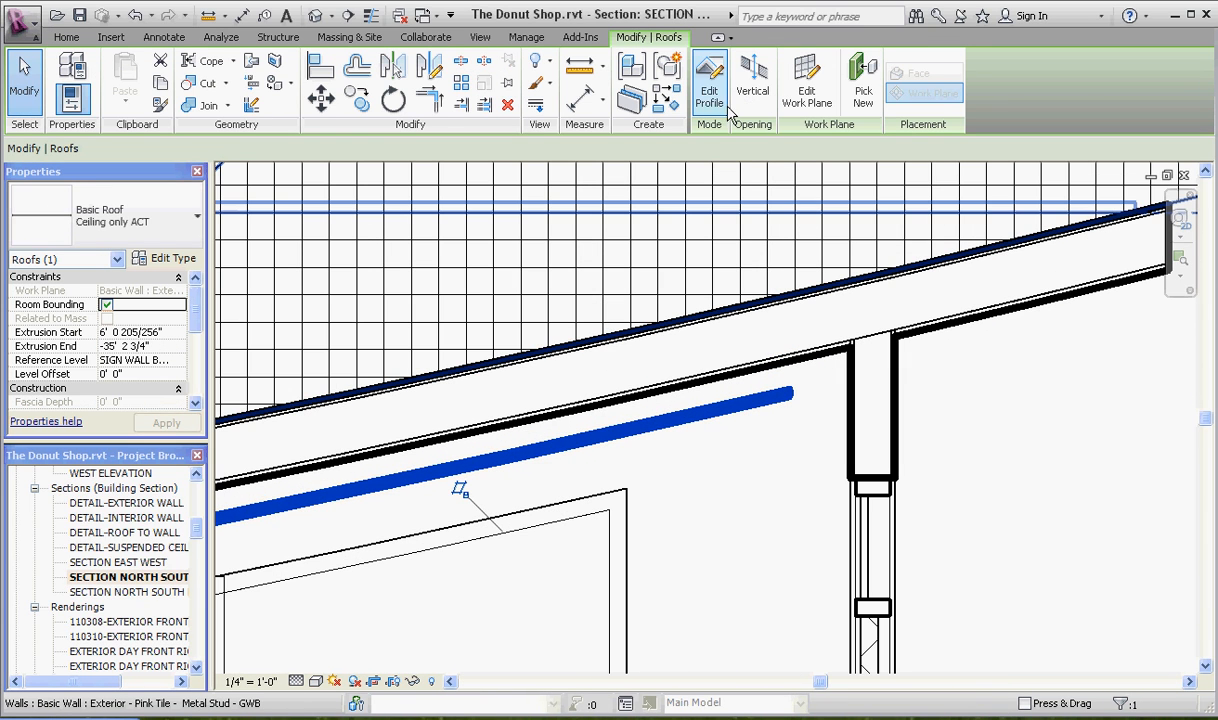
click(709, 80)
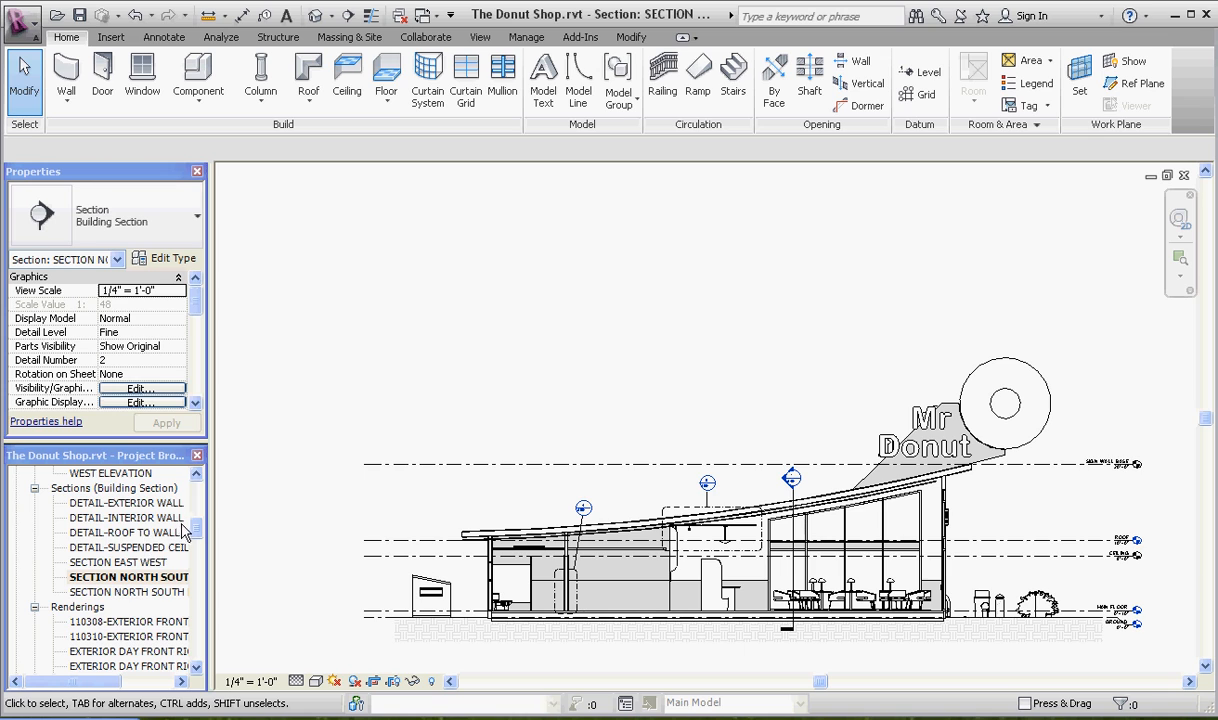
Step: From the ROOF plan, edit the ceiling roof's profile in the north–south section looking east
double_click(91, 502)
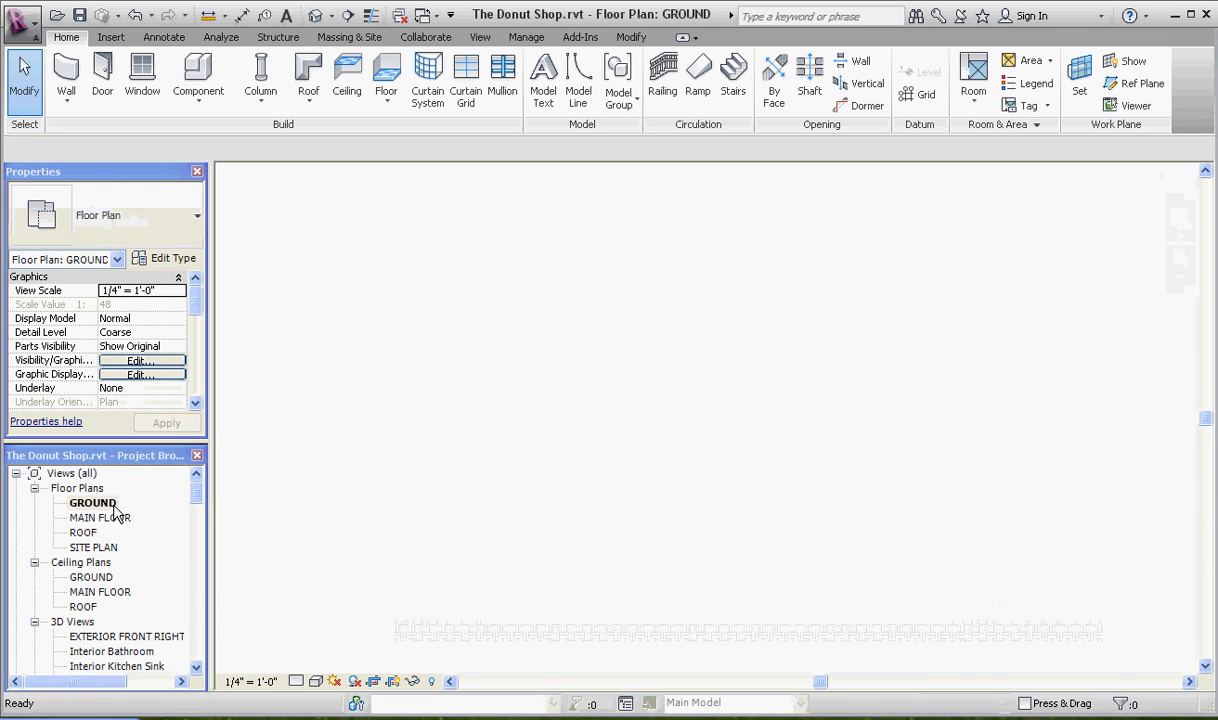
double_click(92, 502)
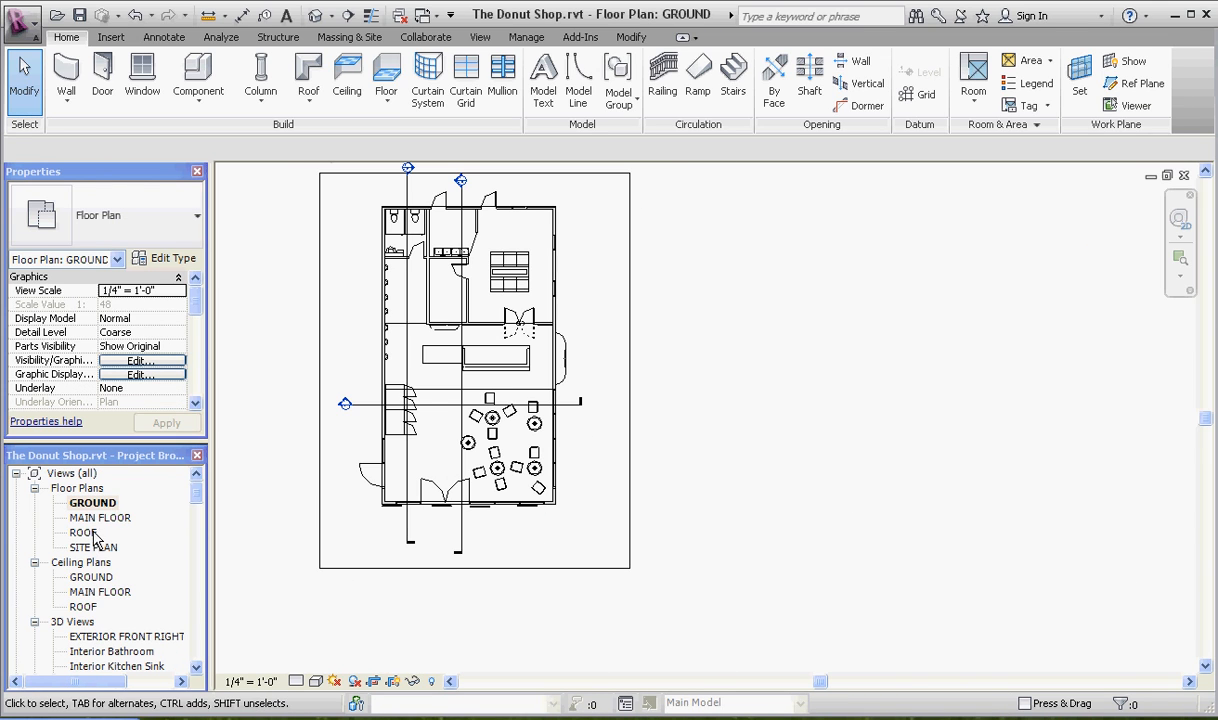
double_click(85, 532)
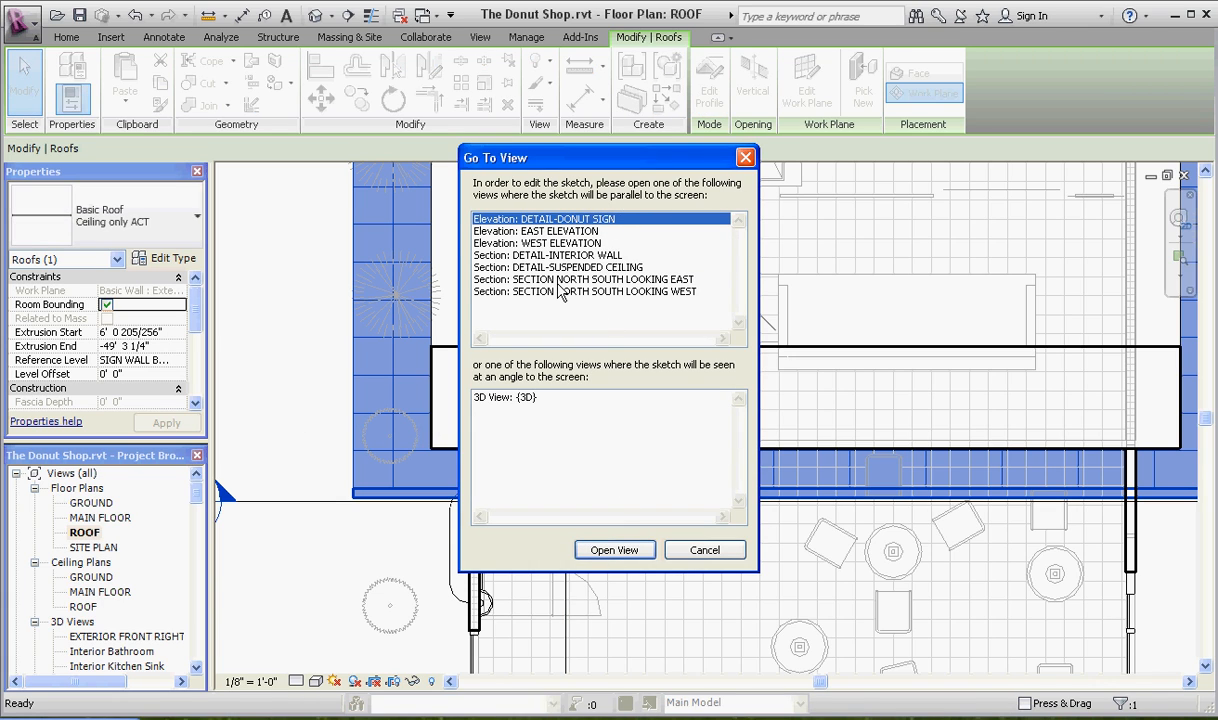
click(614, 549)
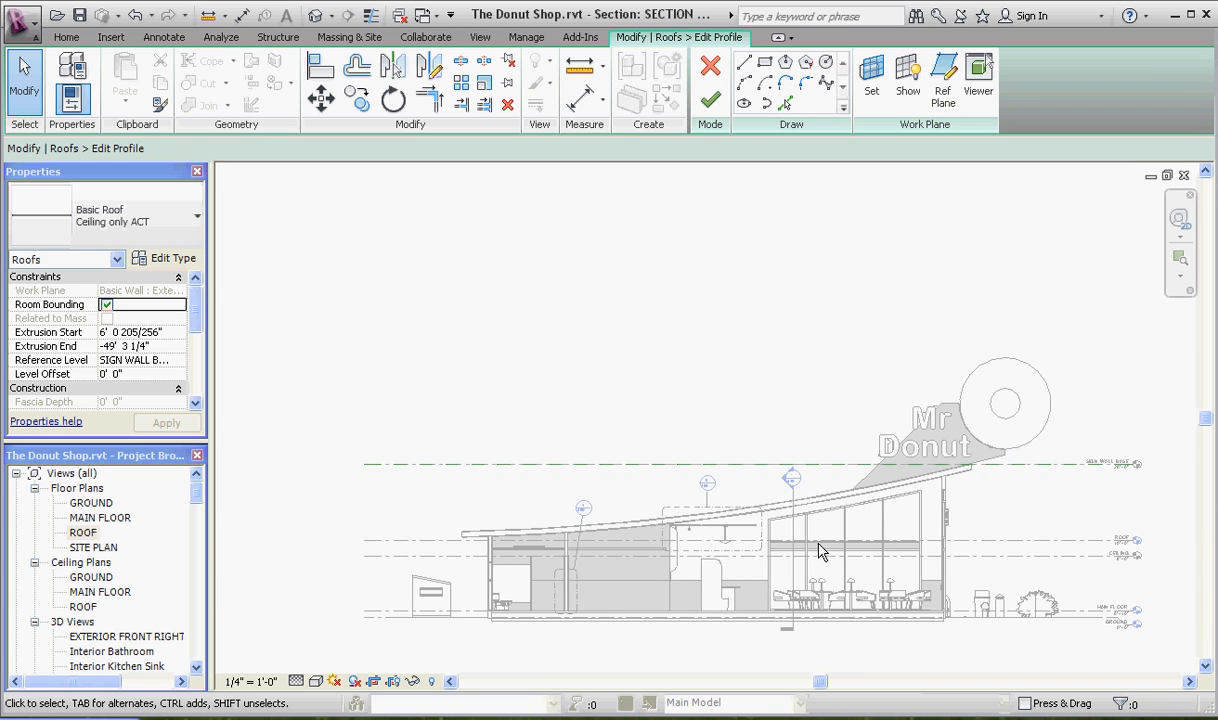